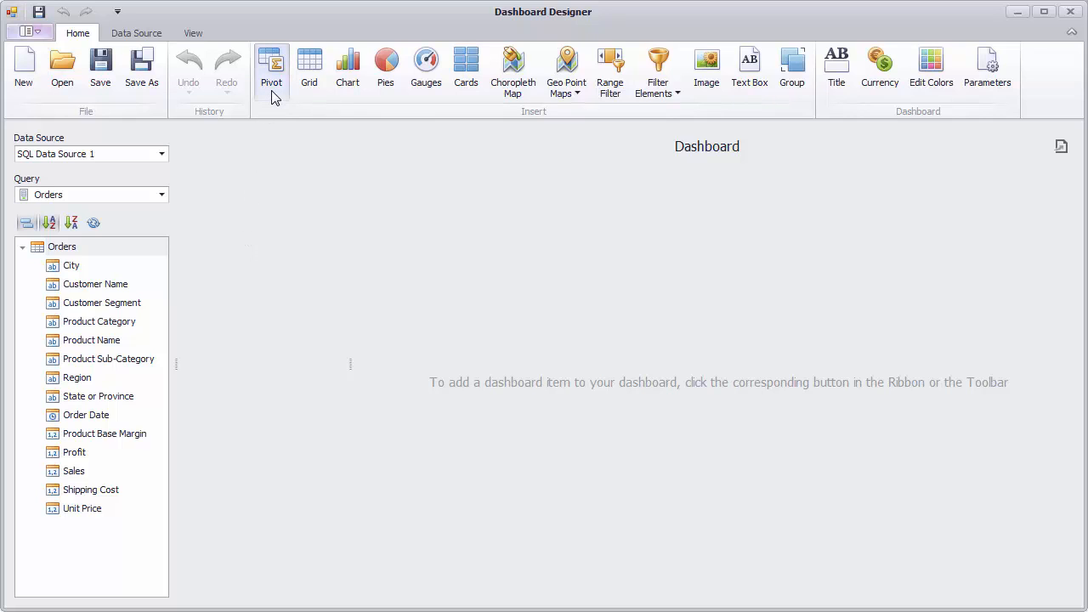
Step: Insert a new pivot item with summed Sales as its value, totaling 8.95M
click(271, 68)
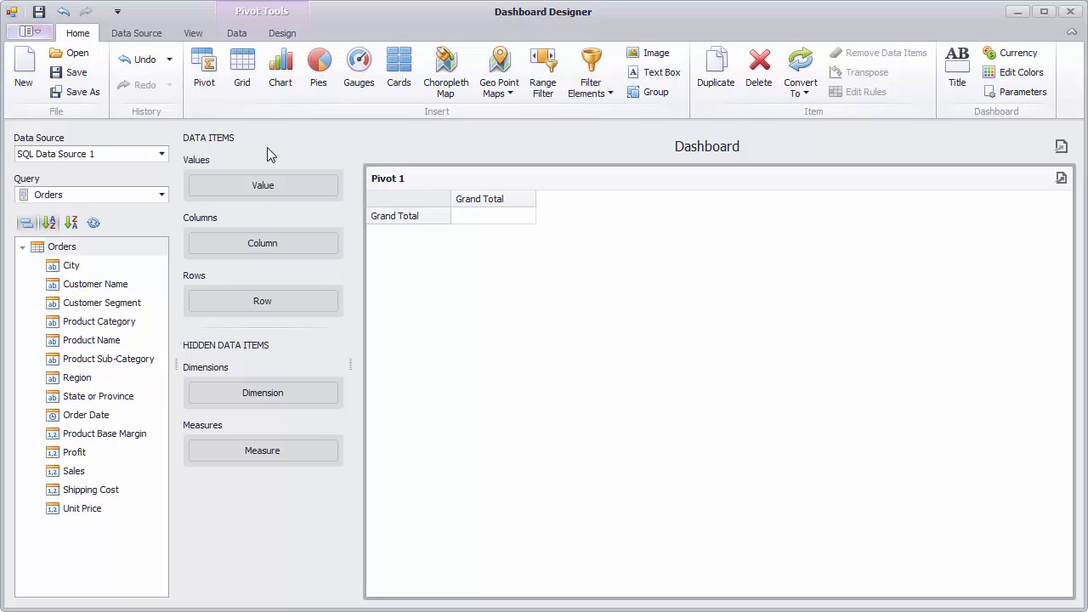
mouse_move(85, 475)
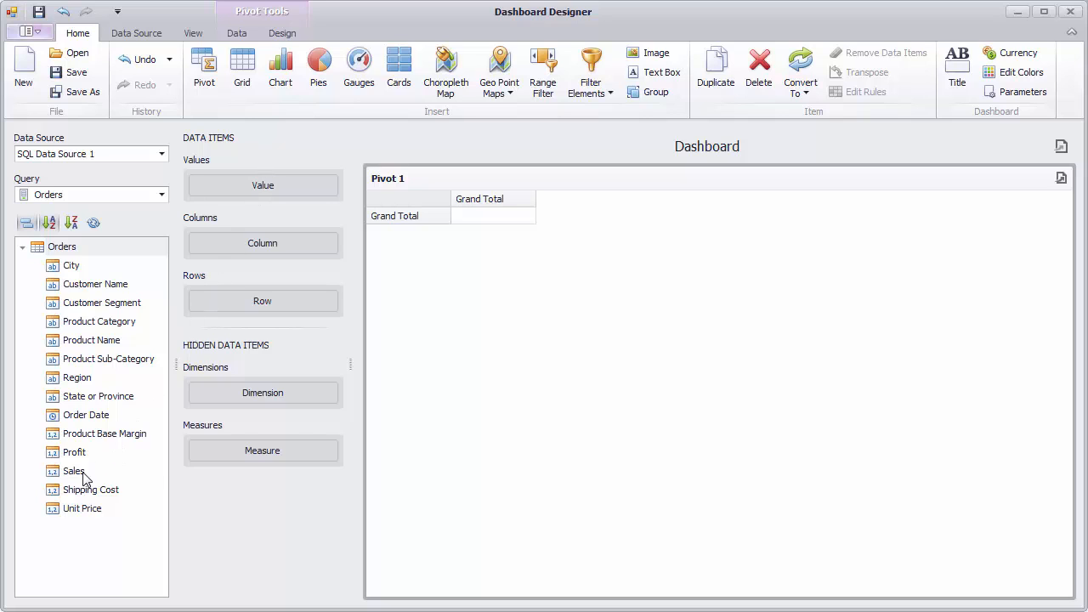
drag(74, 471, 255, 185)
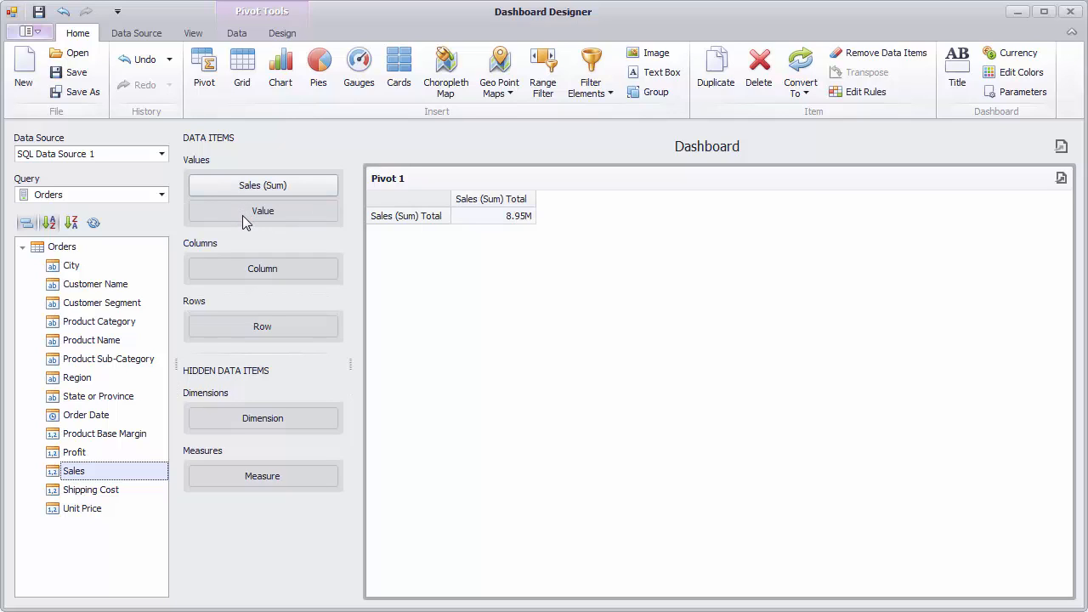
mouse_move(185, 286)
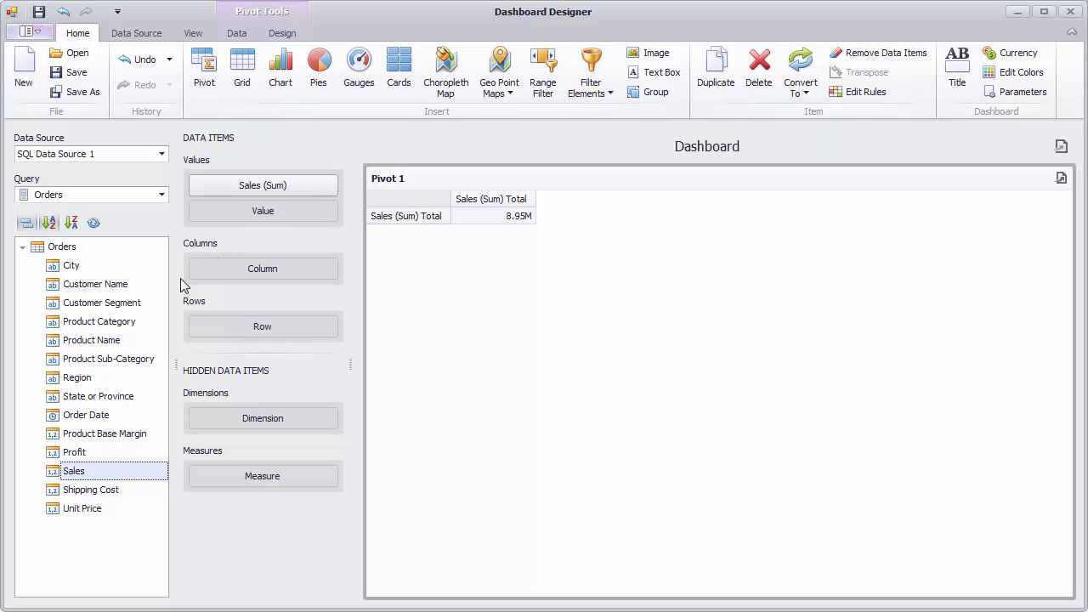
Step: Add Order Date to the pivot's columns so sales split across 2010–2013
drag(86, 415, 262, 268)
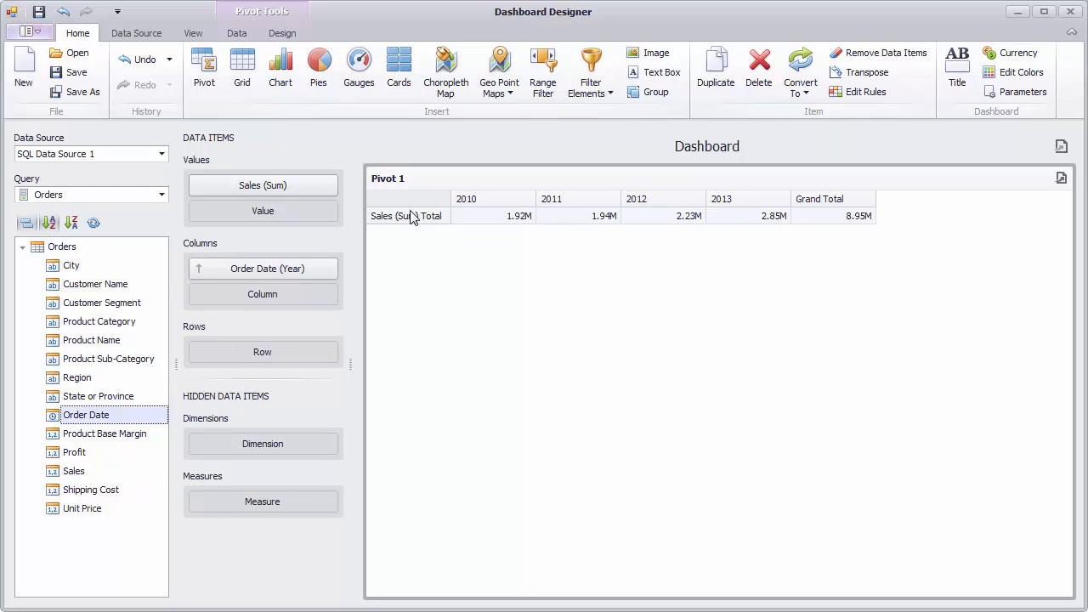
mouse_move(733, 201)
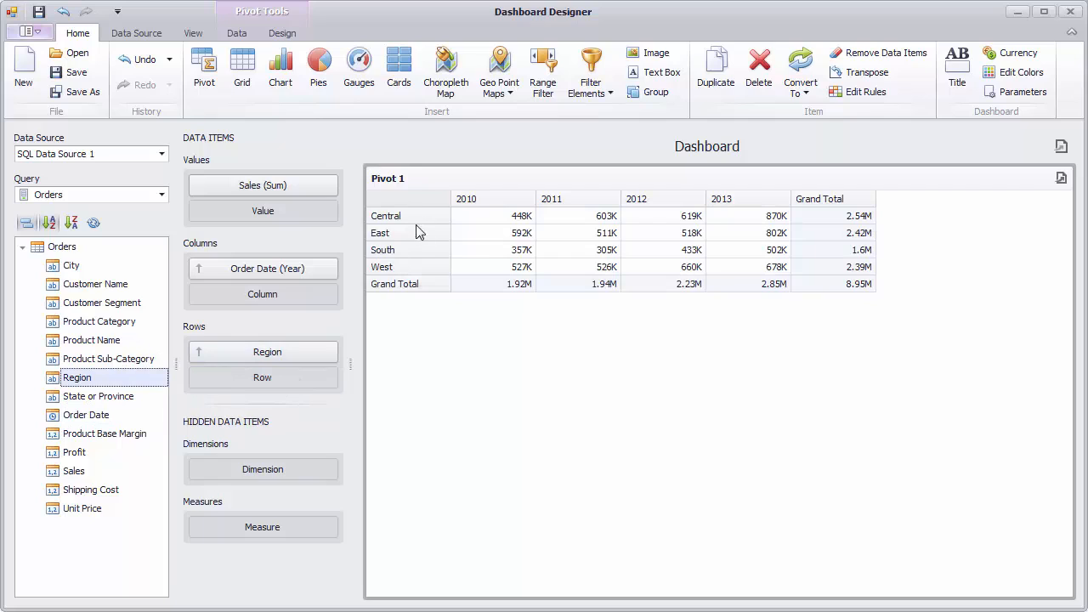
mouse_move(384, 337)
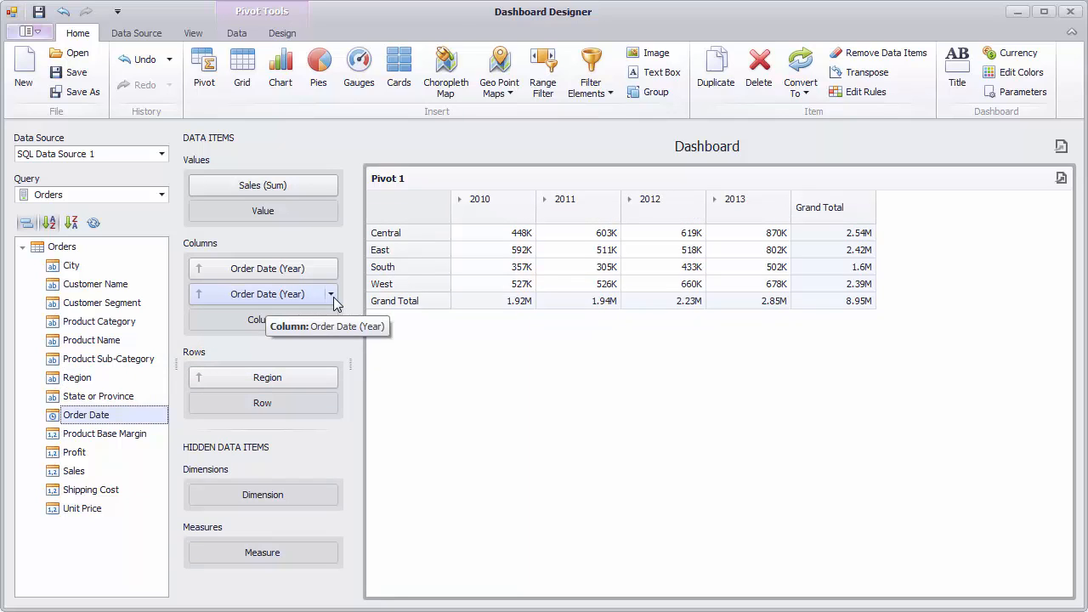
Step: Group the second Order Date column by month and test-expand 2010 into its months
click(331, 294)
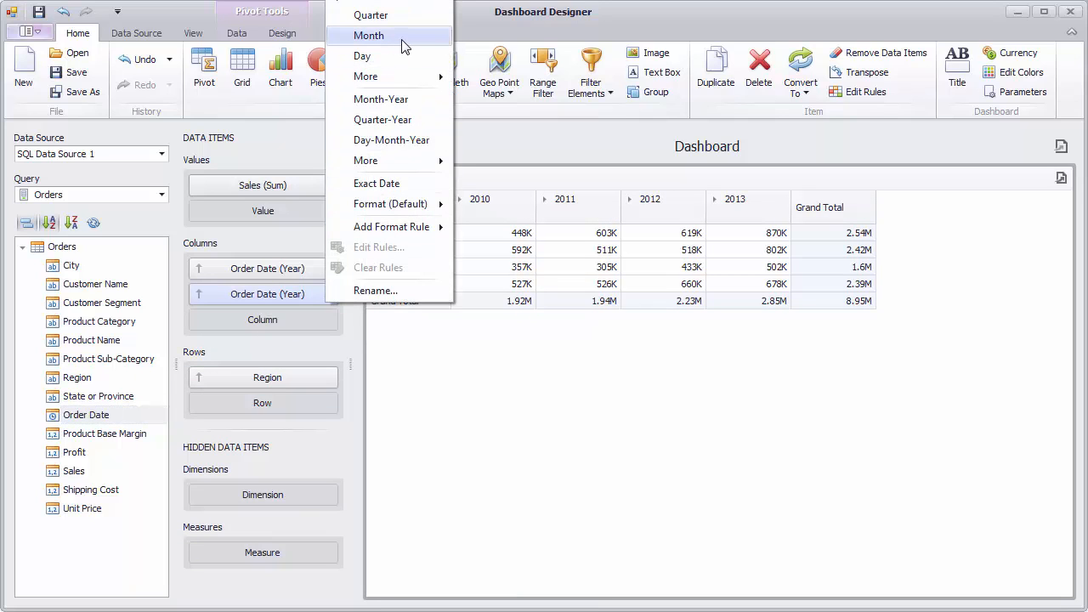
click(368, 35)
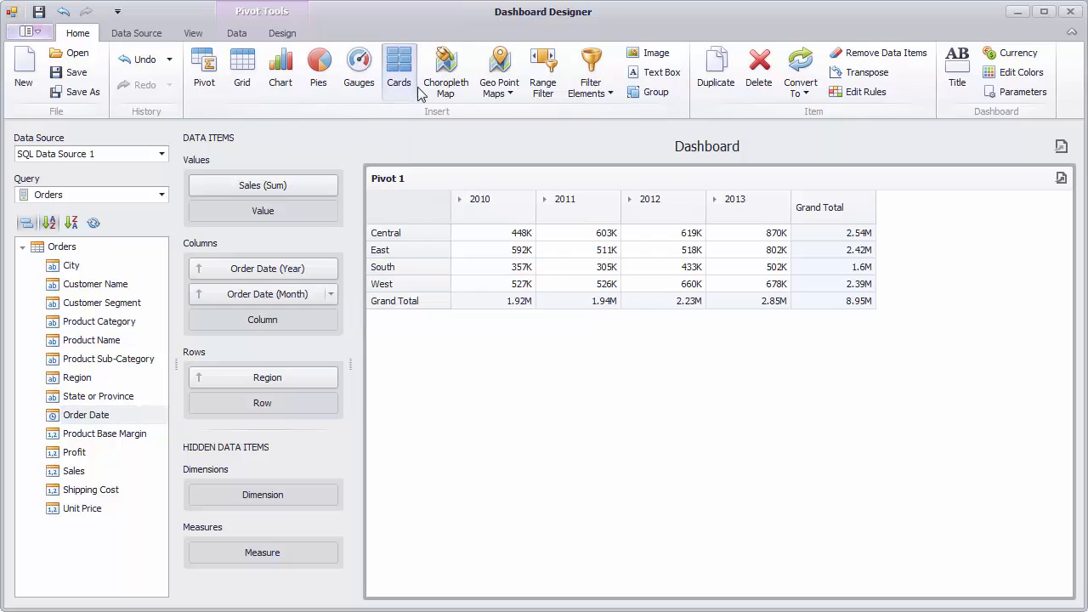
click(458, 198)
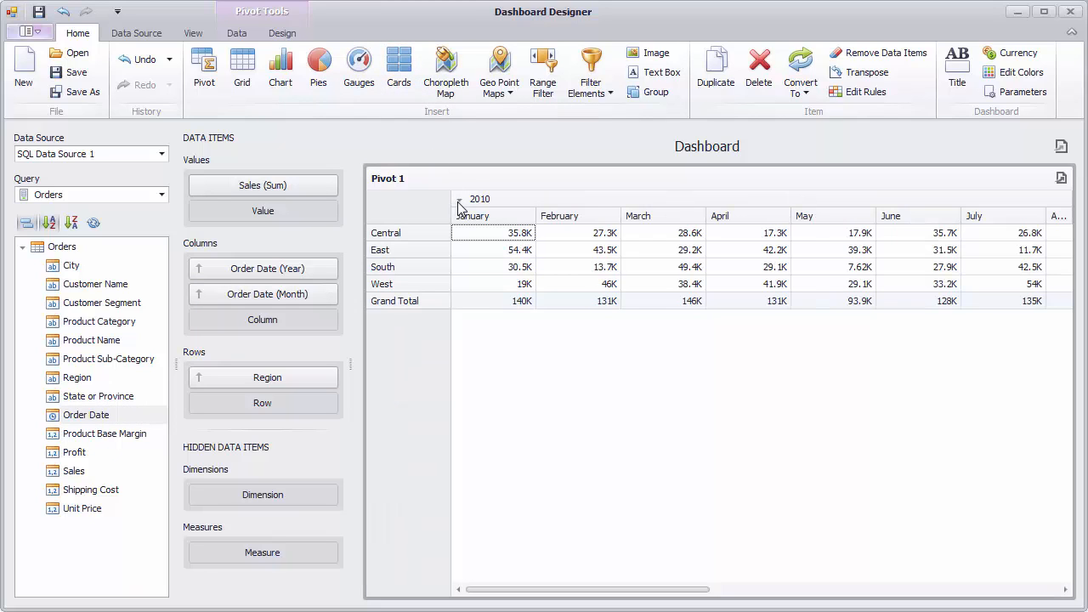
click(459, 198)
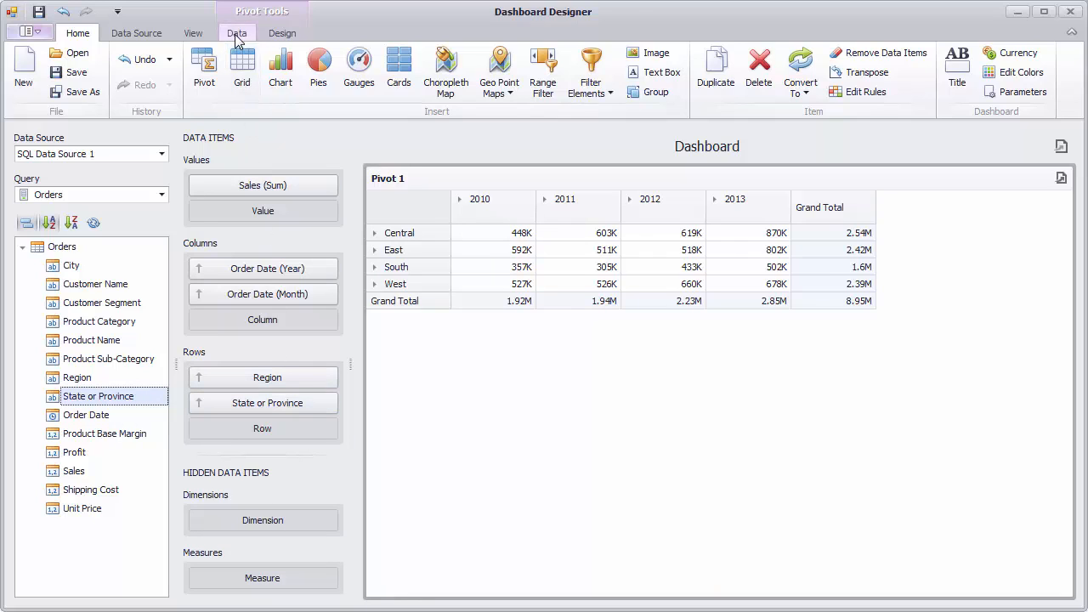
Step: Set the pivot's initial state to expand both column groups and row groups
click(195, 70)
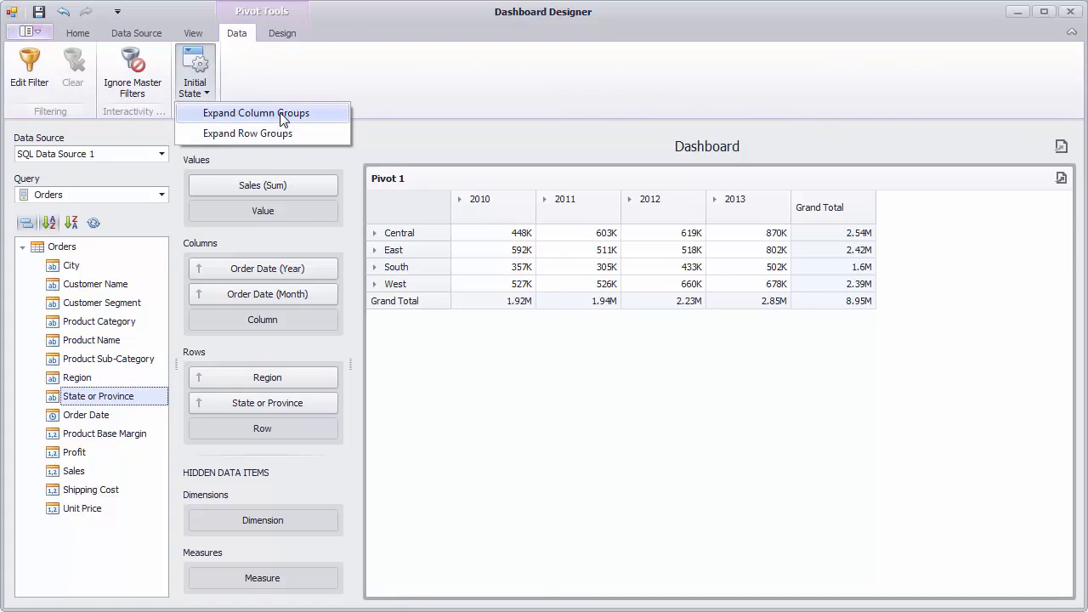
click(255, 113)
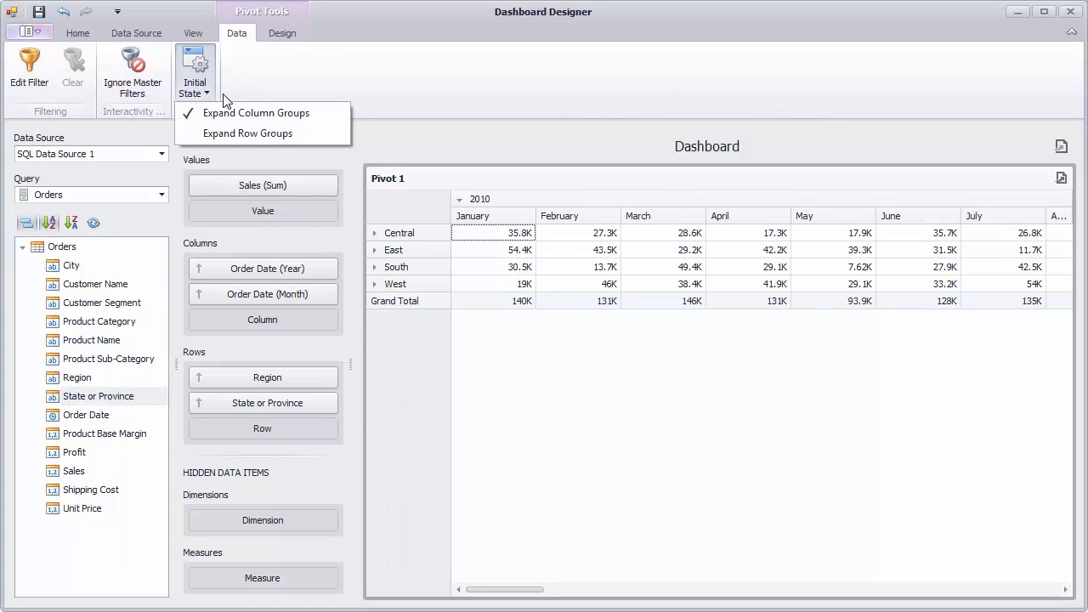
click(248, 132)
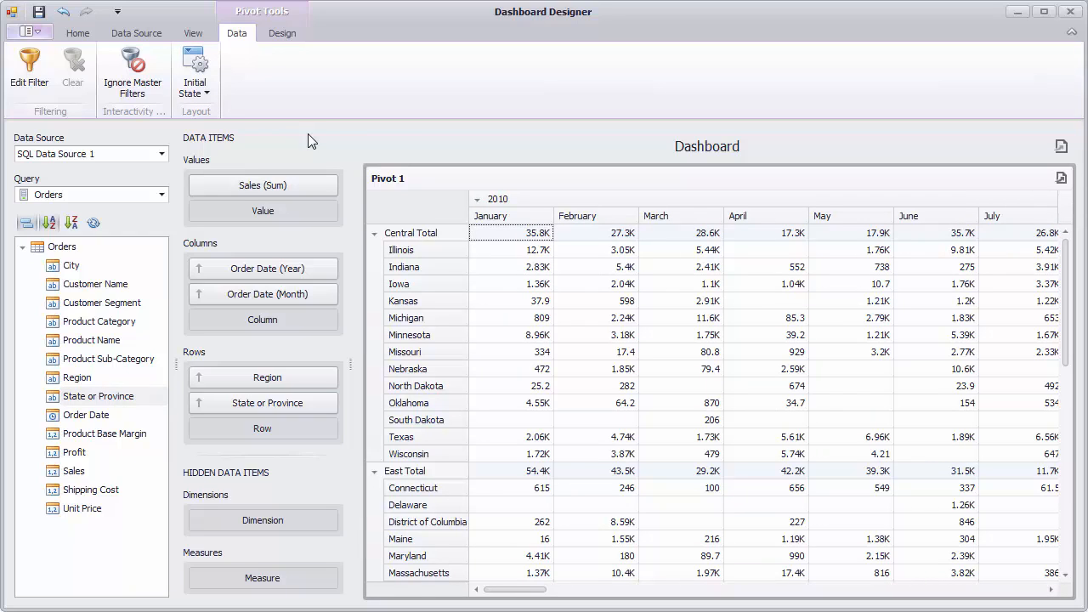
Step: Rename the pivot item to 'Sales by State' and show its caption
right_click(442, 195)
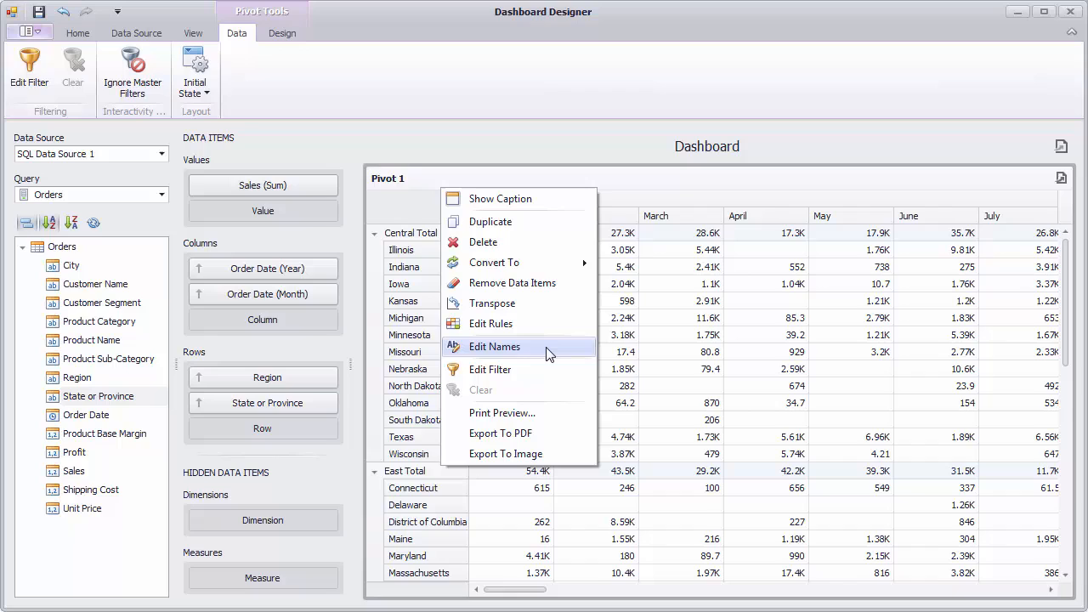
click(495, 346)
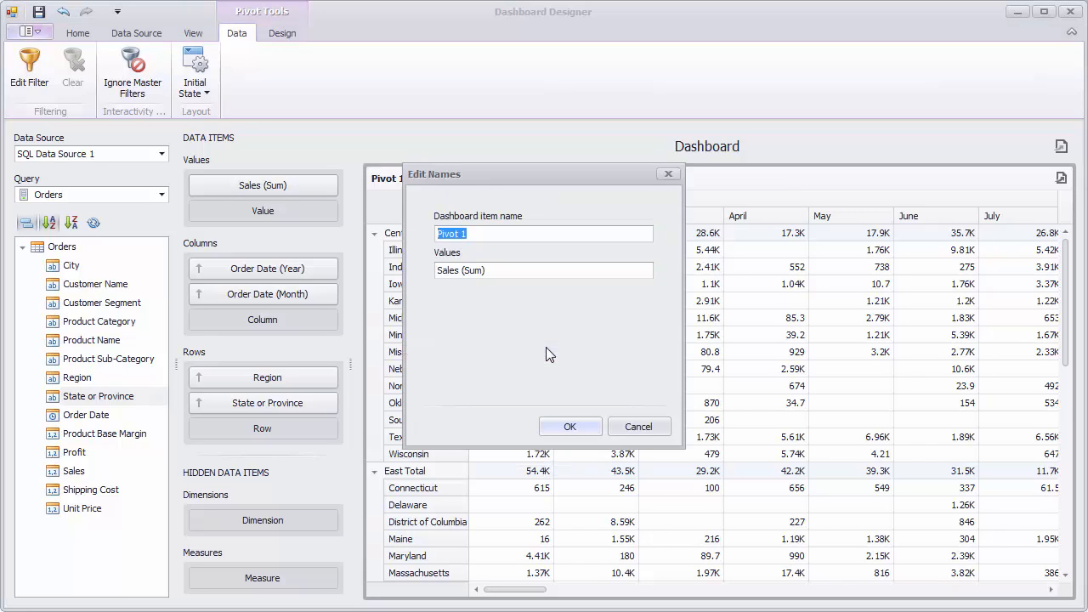
text(Sales by State)
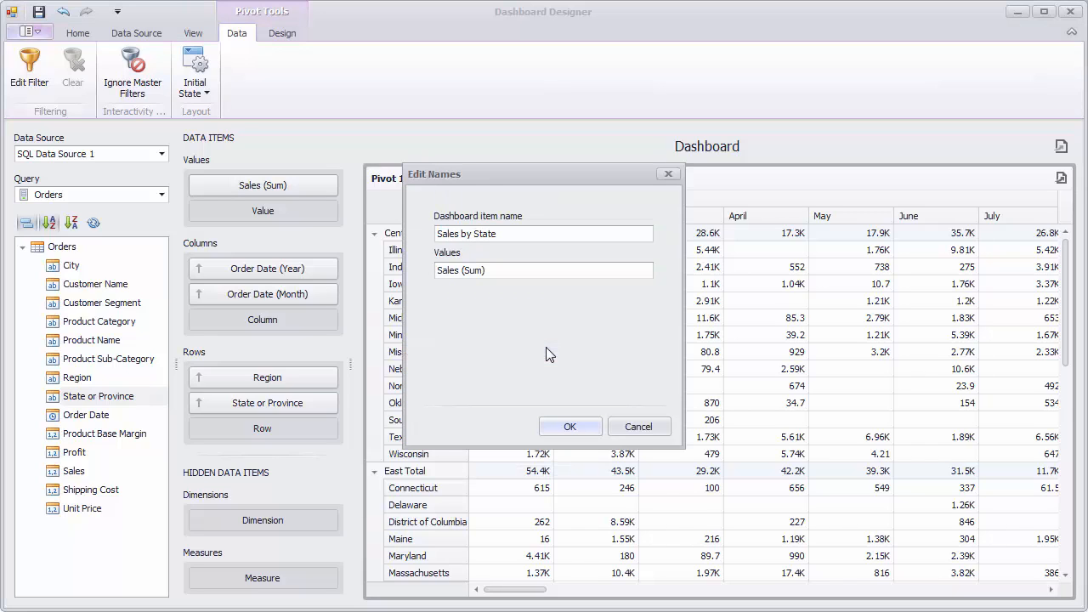
click(569, 426)
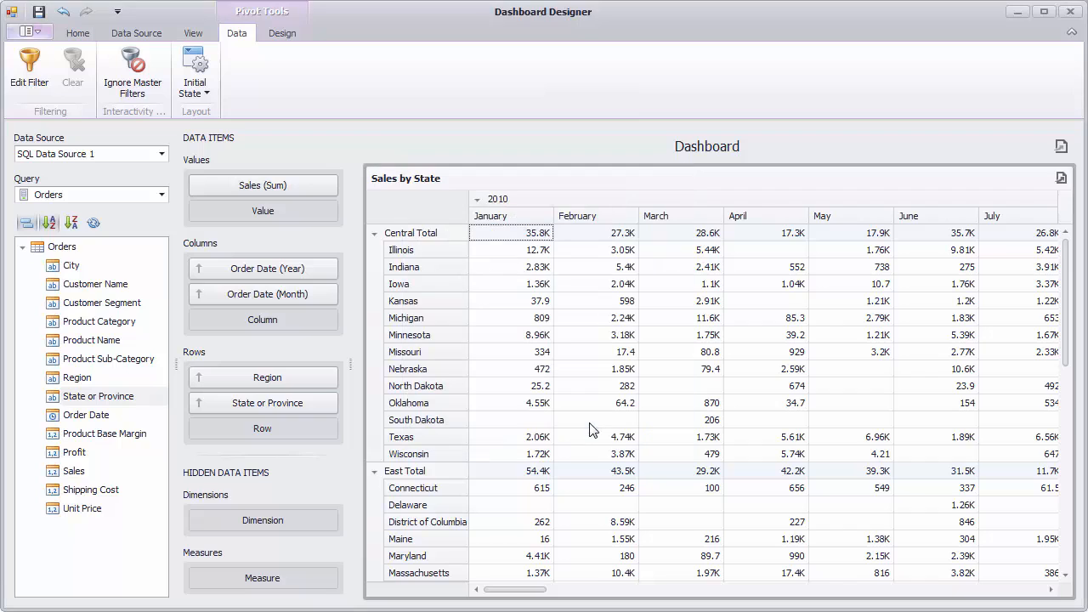
mouse_move(583, 238)
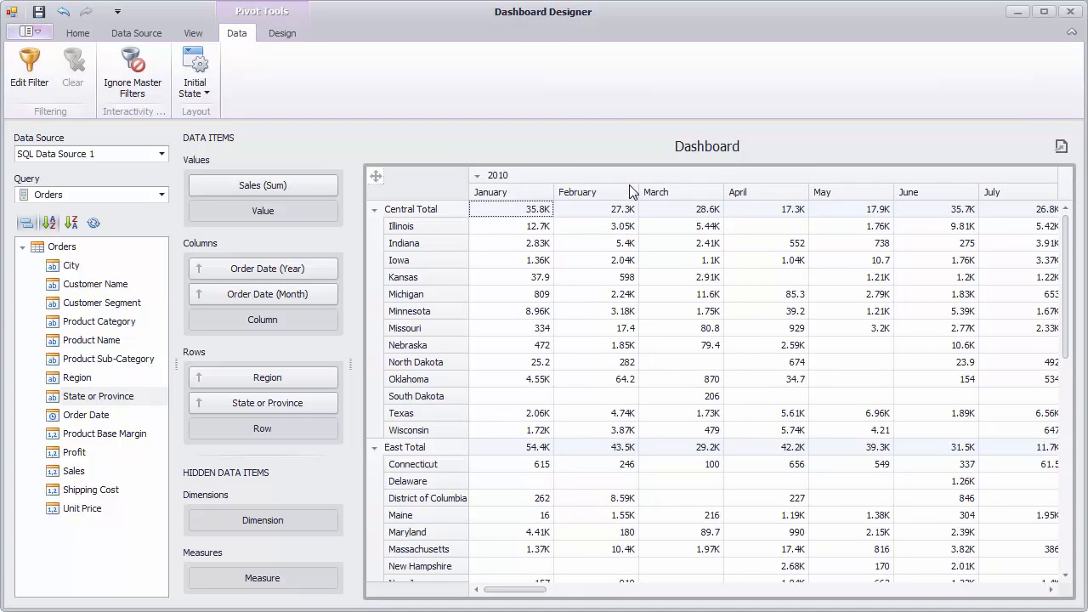
right_click(655, 191)
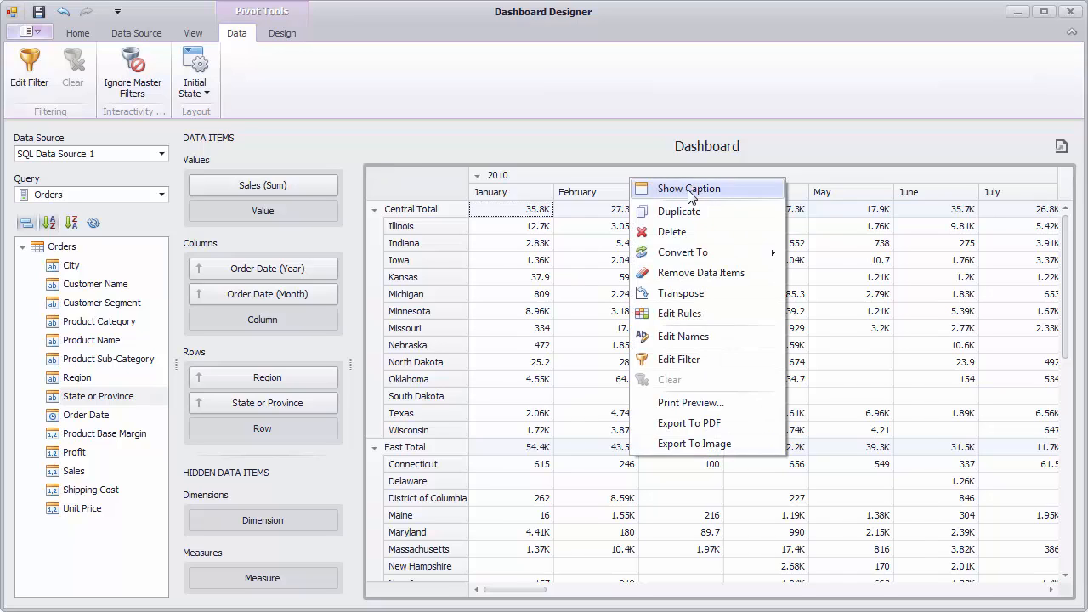
click(688, 188)
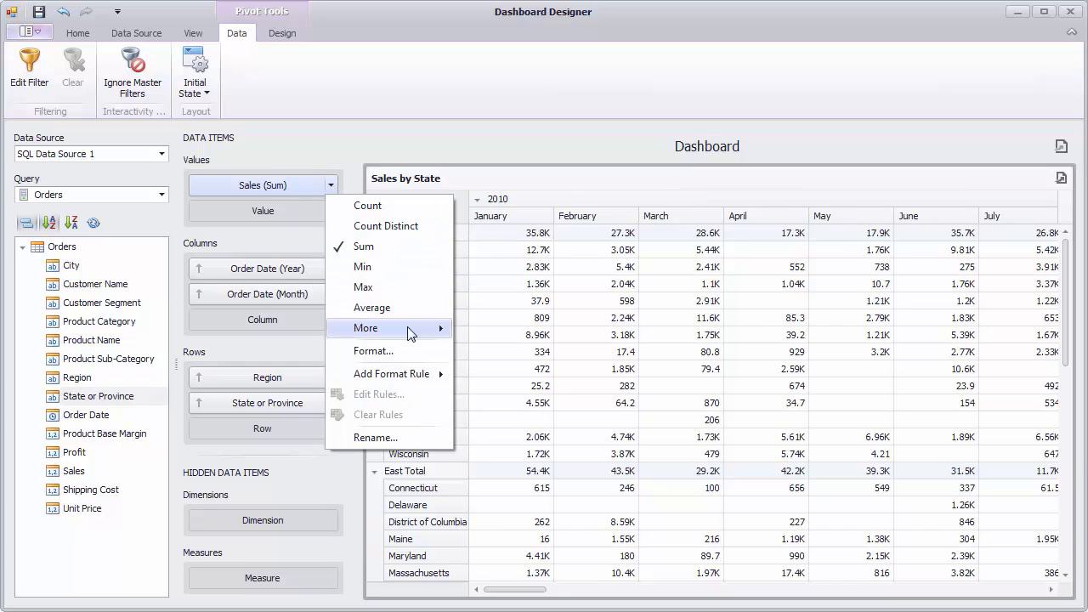
Step: Format the Sales values as Currency in EUR (Euro), e.g. 35.8K €
click(373, 350)
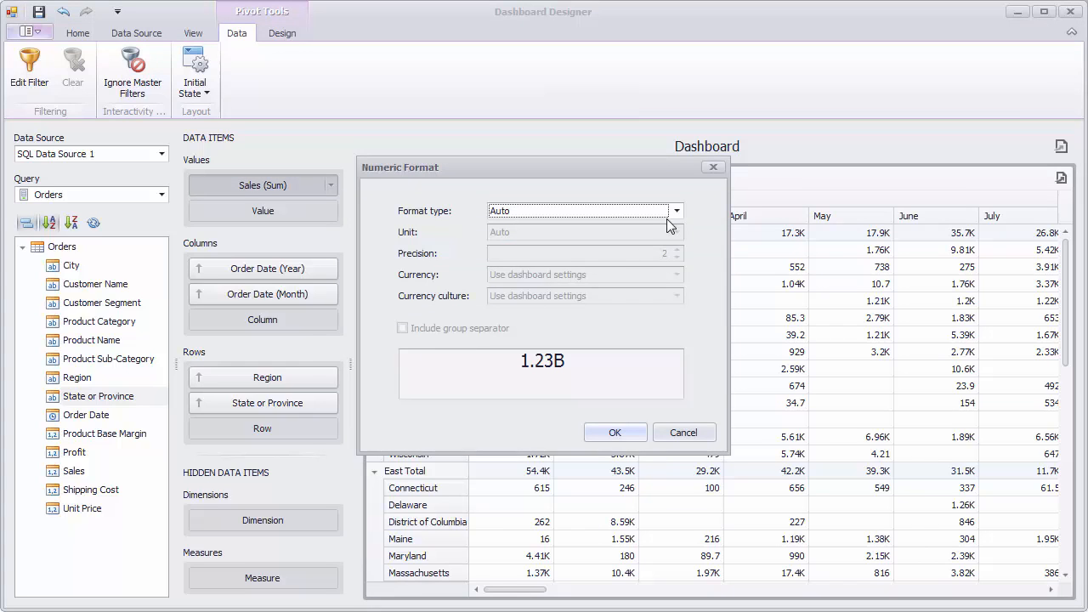
click(676, 211)
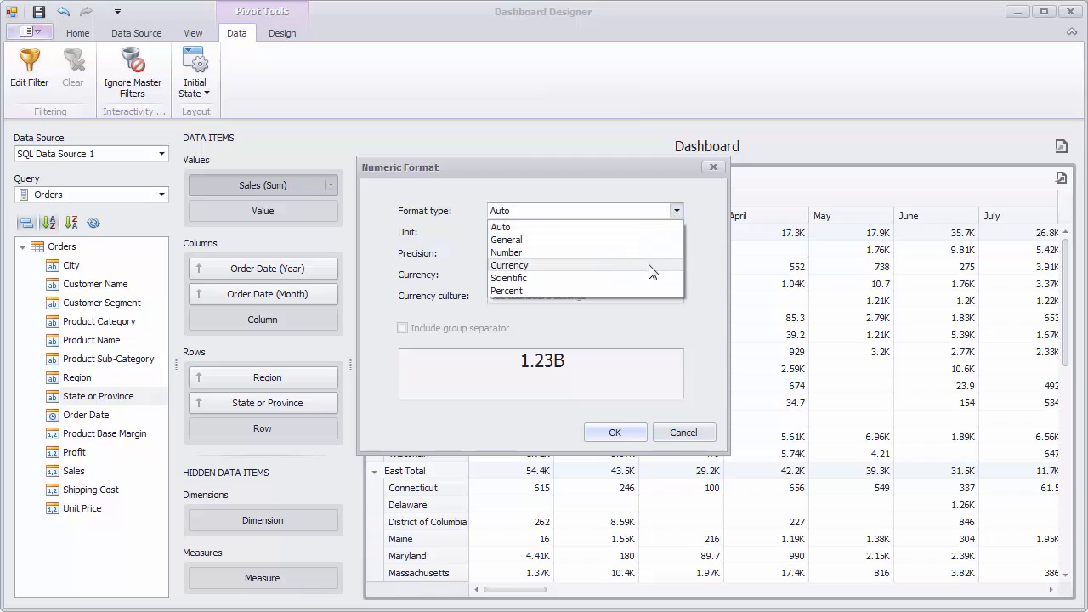
click(509, 265)
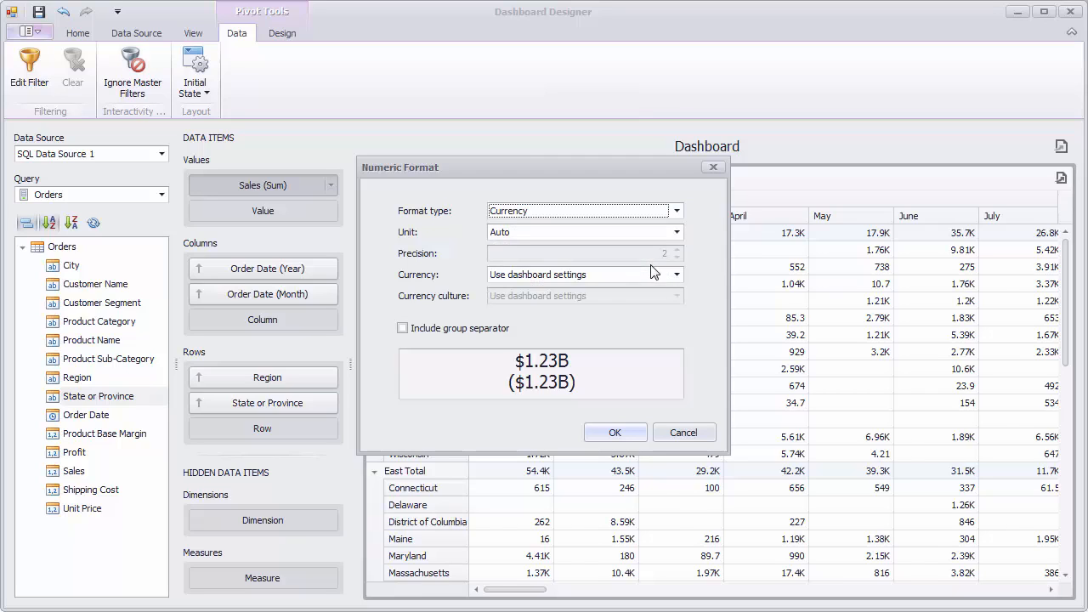
click(675, 273)
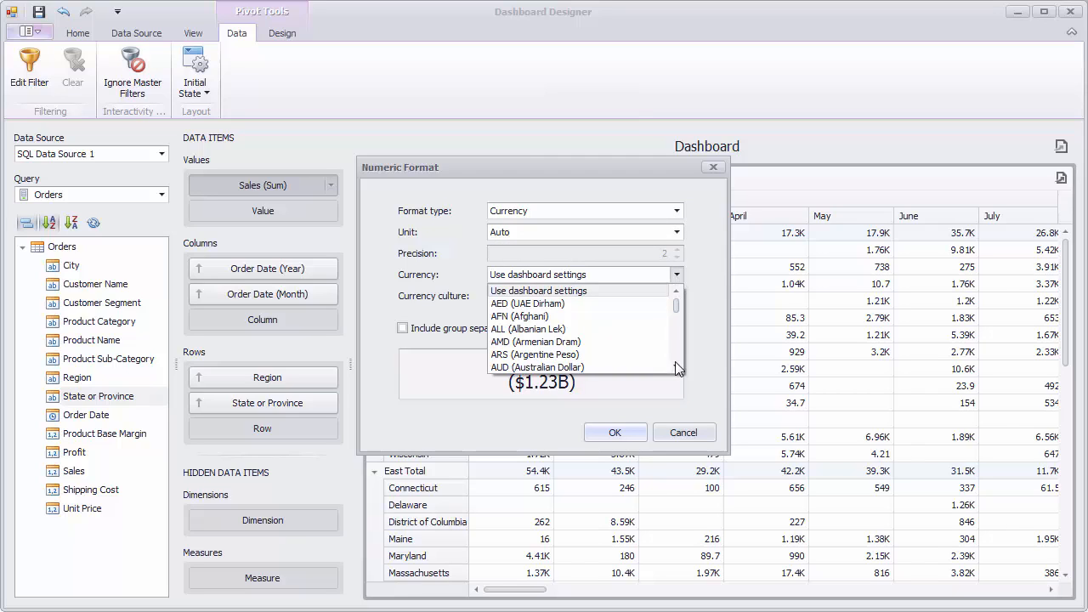
scroll(down, 3)
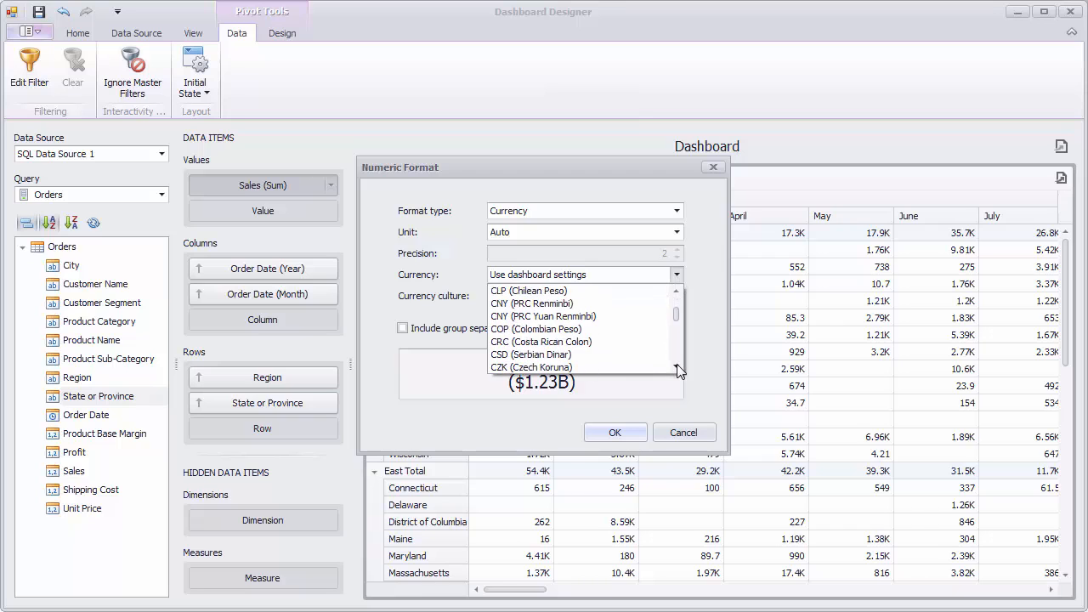
click(518, 274)
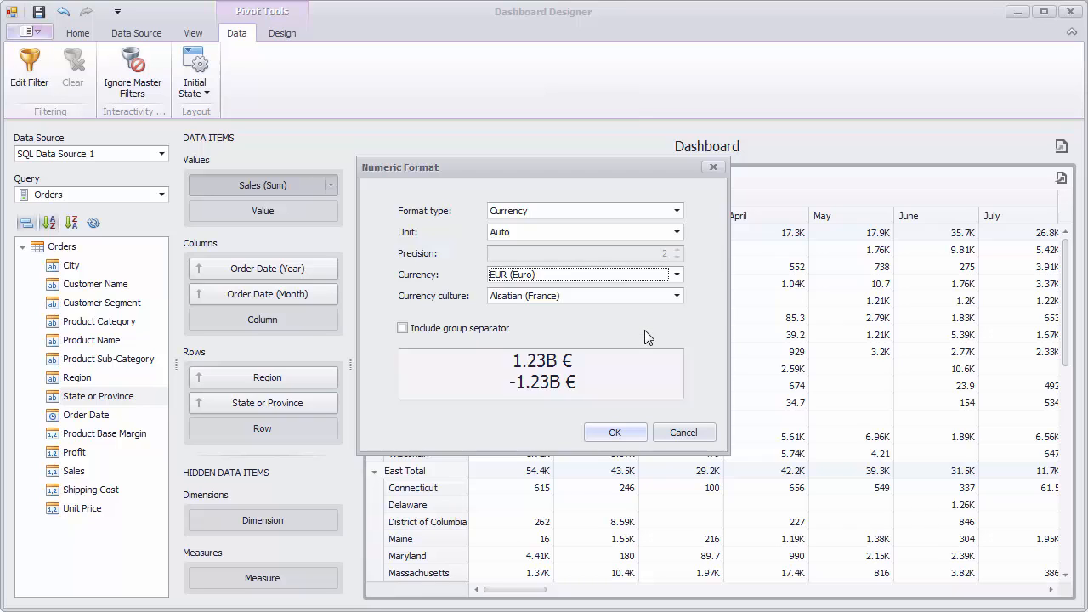
click(614, 432)
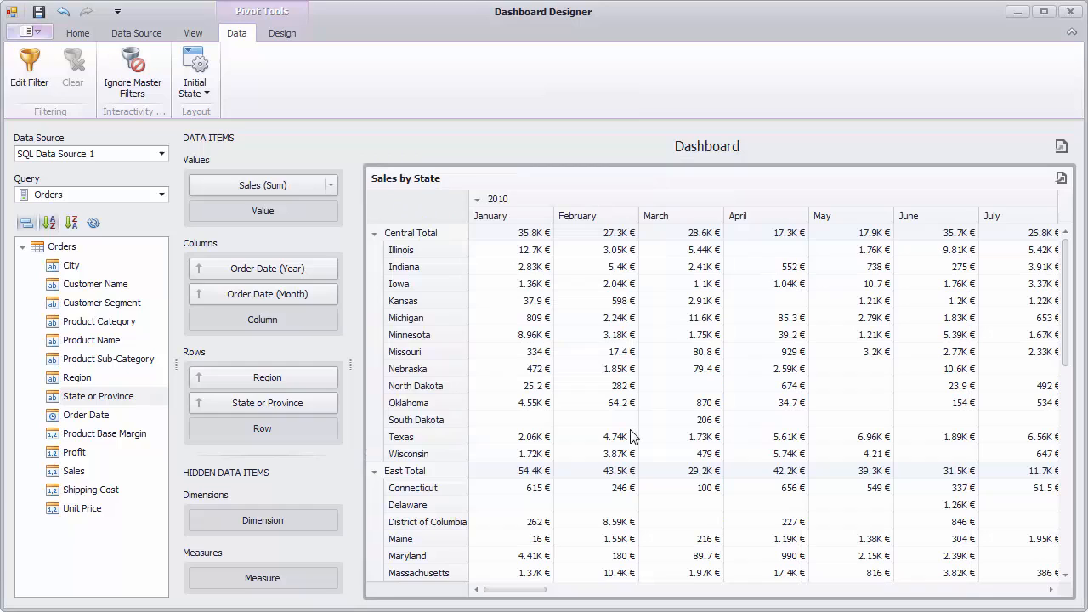
mouse_move(552, 376)
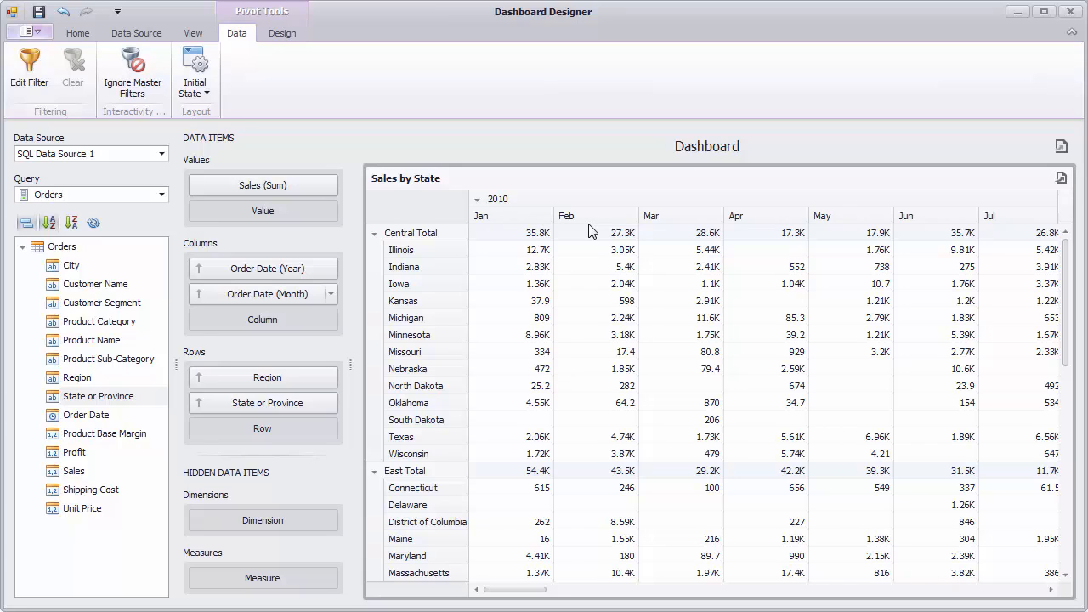
mouse_move(358, 281)
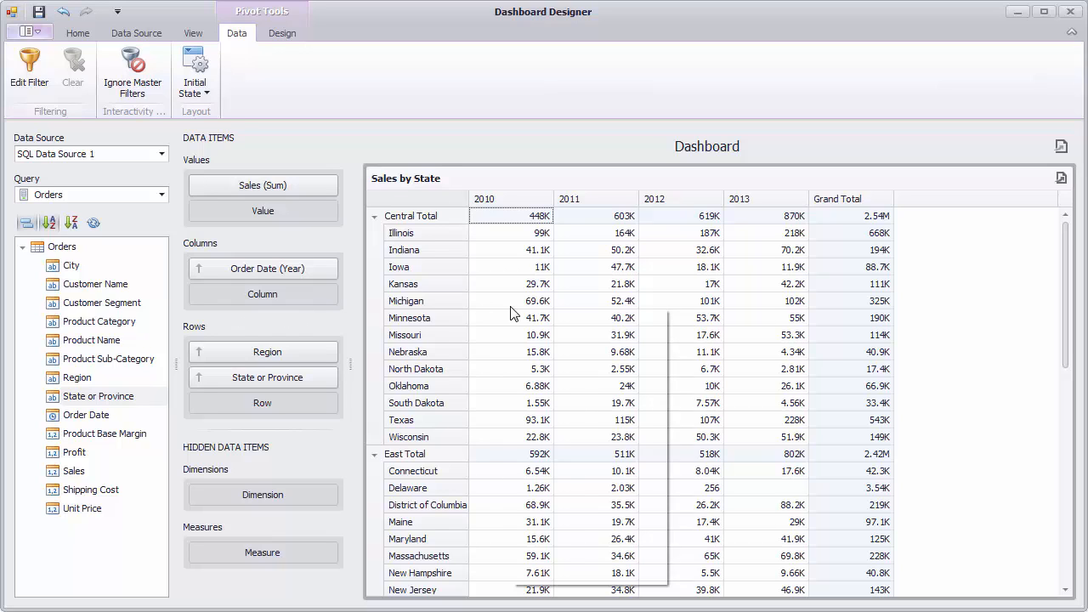
Step: Add a filter condition Region Equals West to the pivot
click(29, 68)
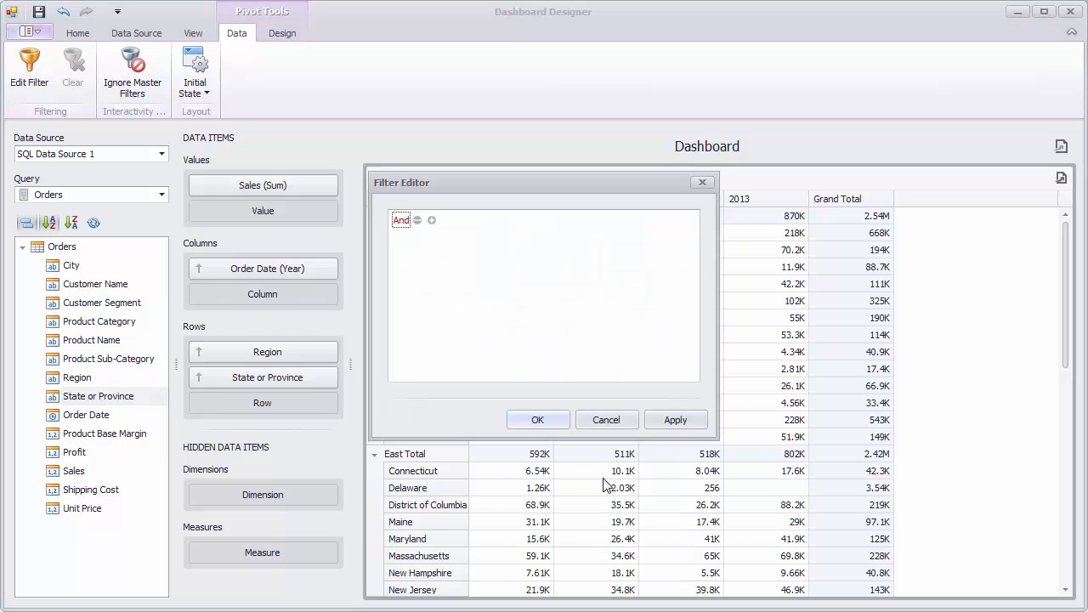
click(432, 220)
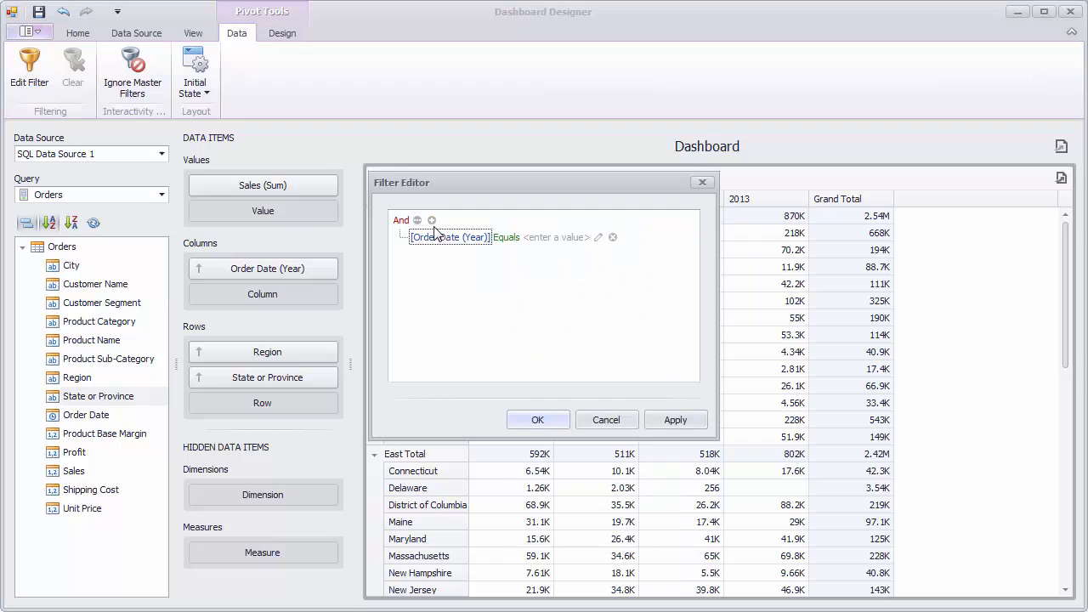
click(450, 237)
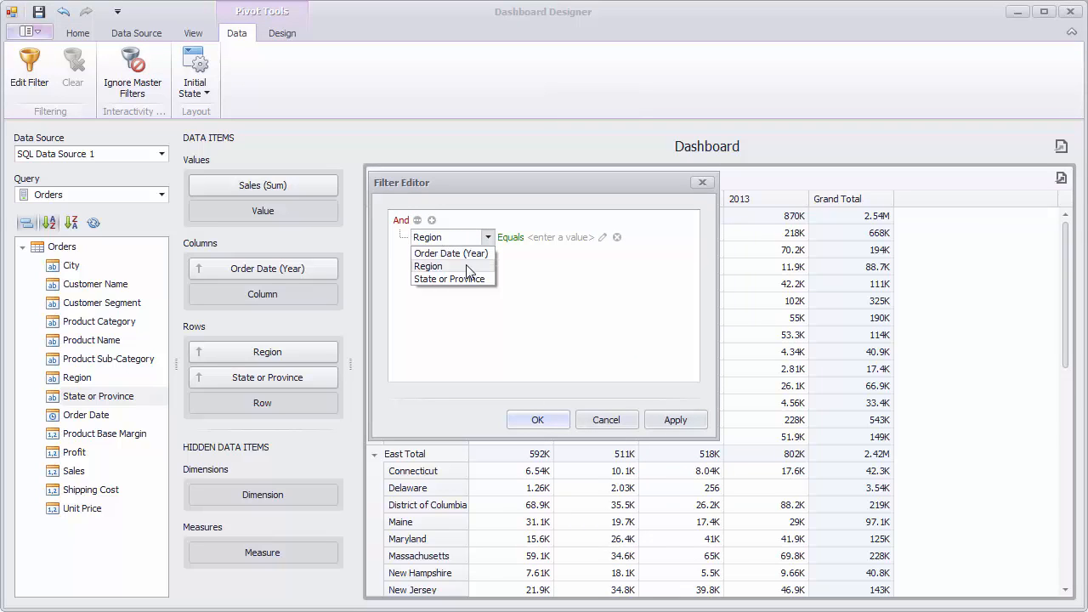
click(428, 266)
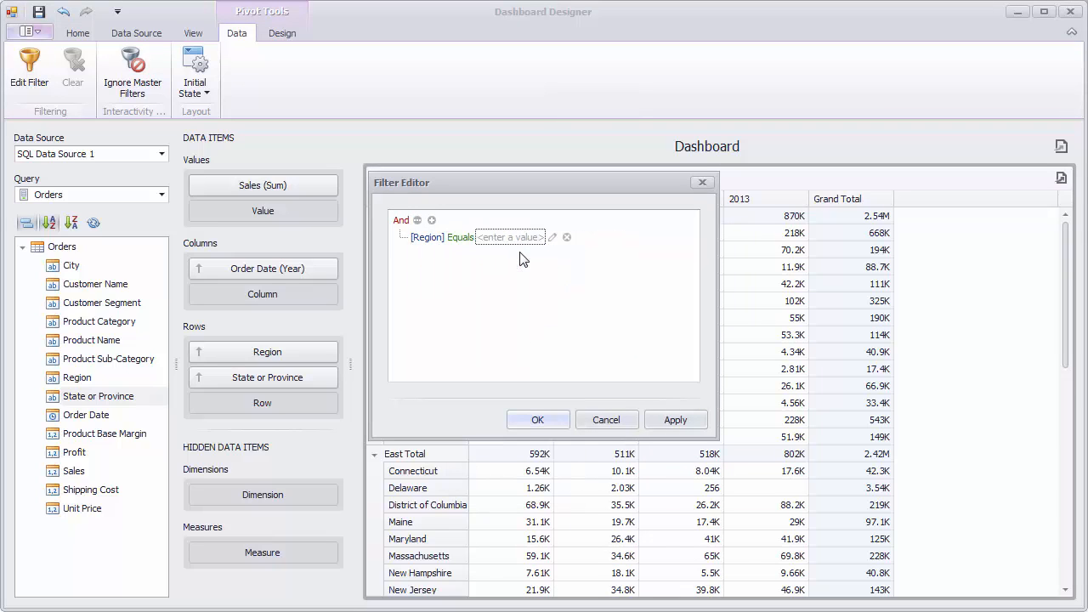
text(West)
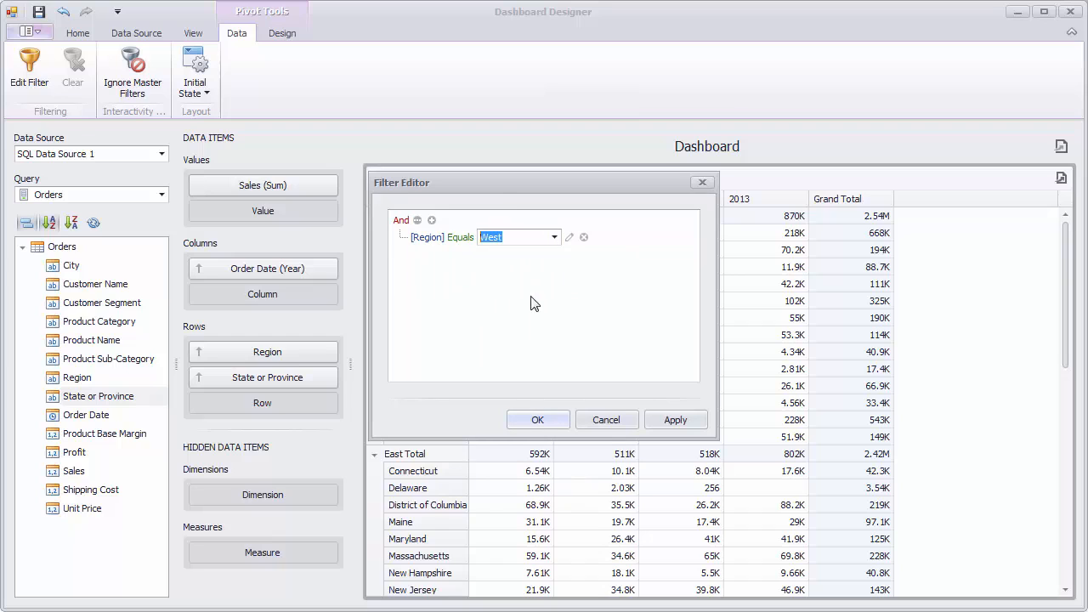
click(537, 419)
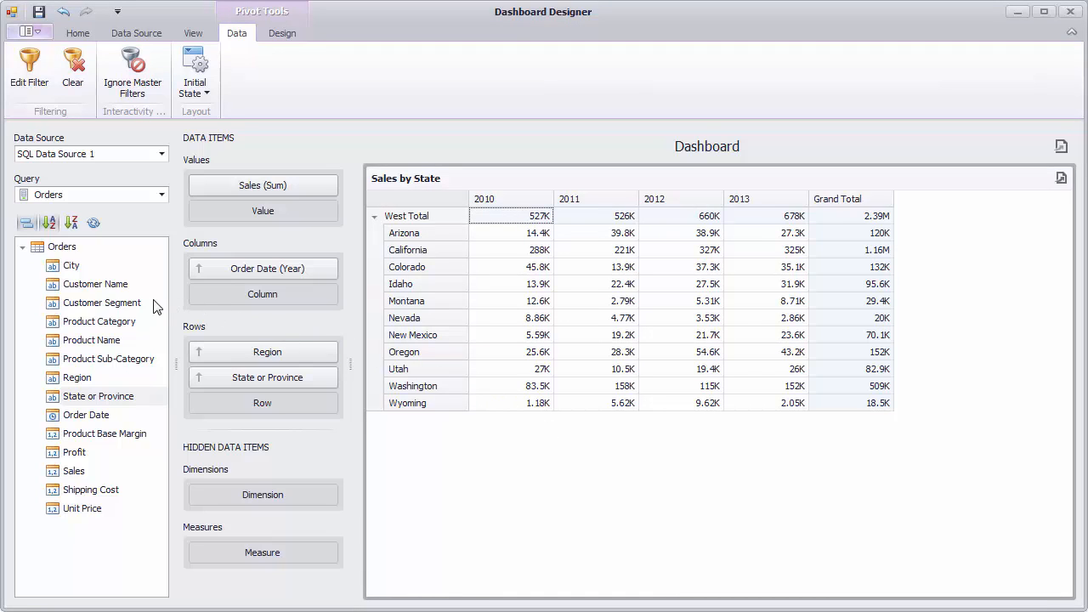
Step: Add Customer Segment as a hidden dimension and filter it to Equals Corporate
drag(102, 303, 281, 499)
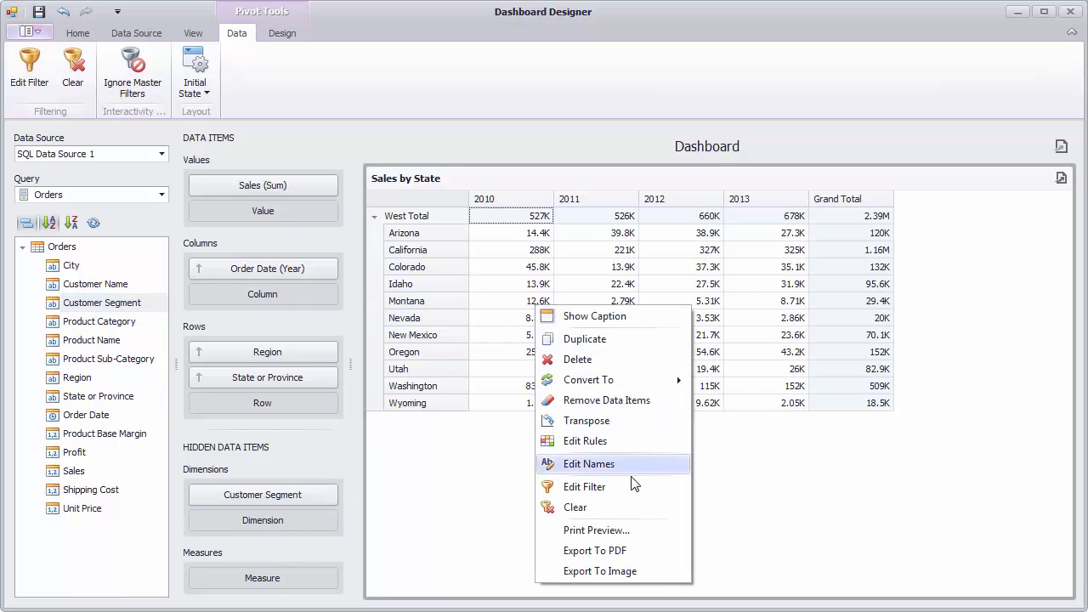
click(584, 486)
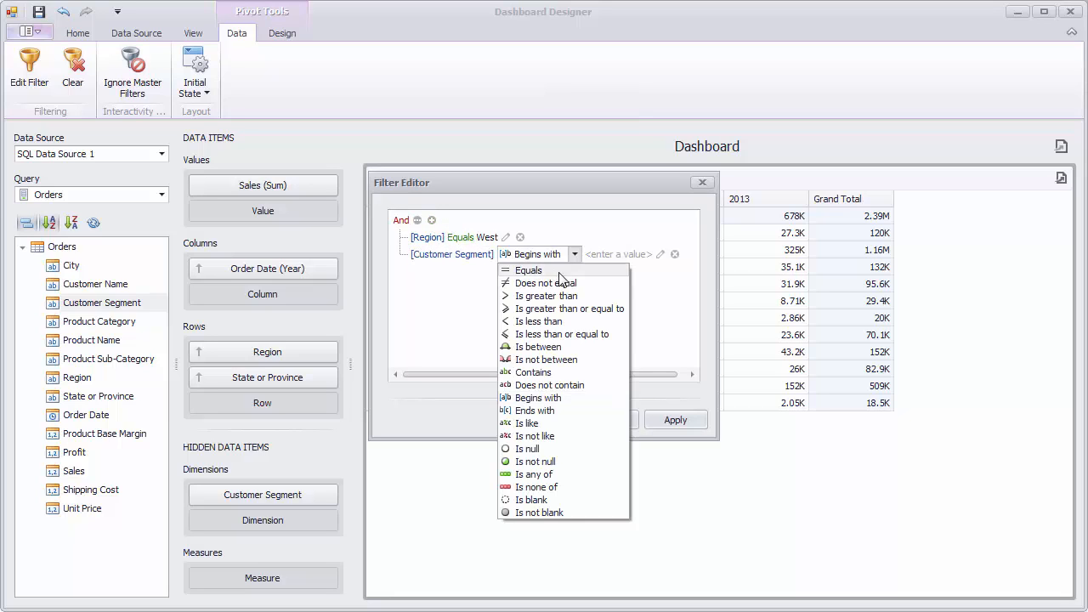
click(528, 270)
text(Corporate)
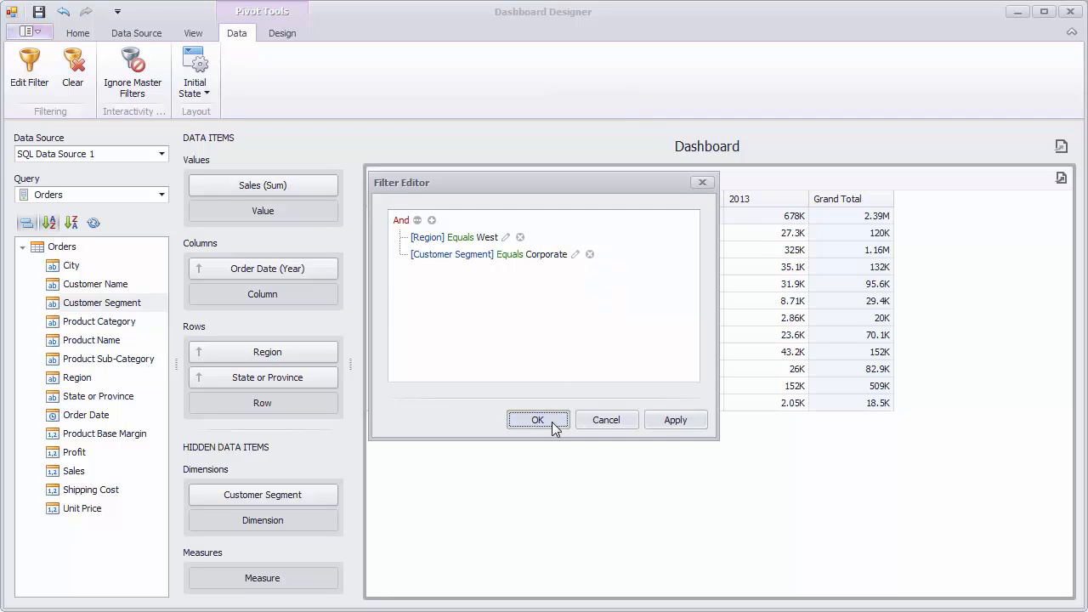
click(538, 419)
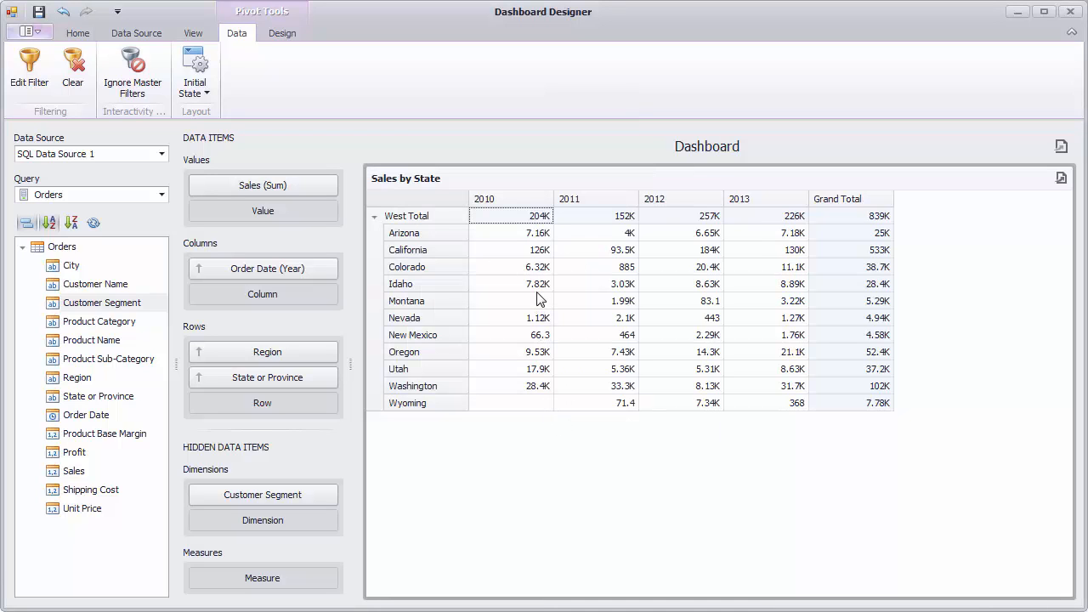
right_click(541, 301)
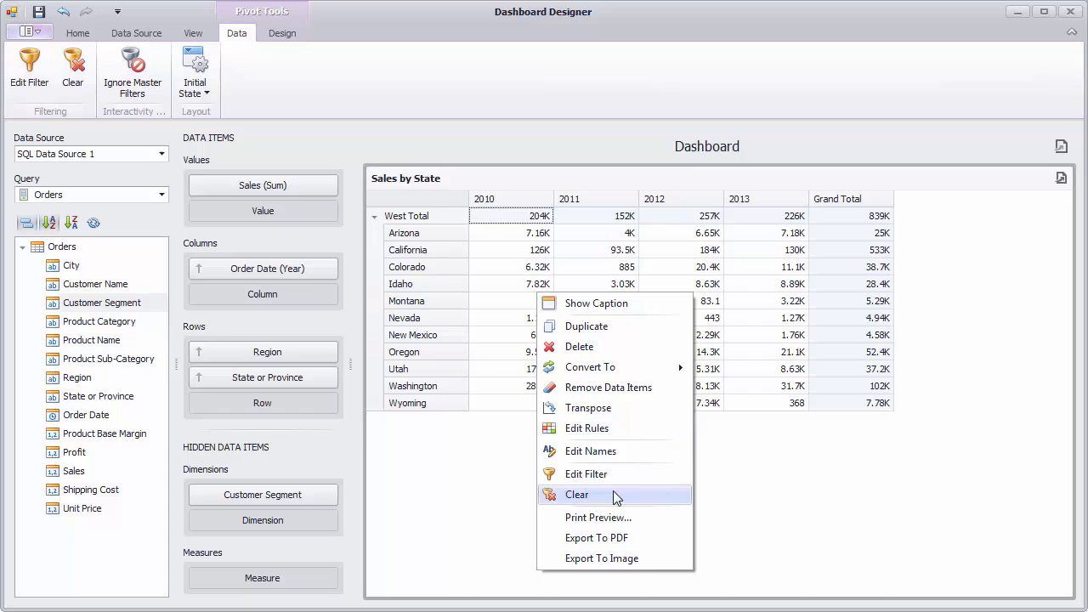
Step: Clear the pivot's filters and sort State or Province rows by Sales (Sum)
click(577, 495)
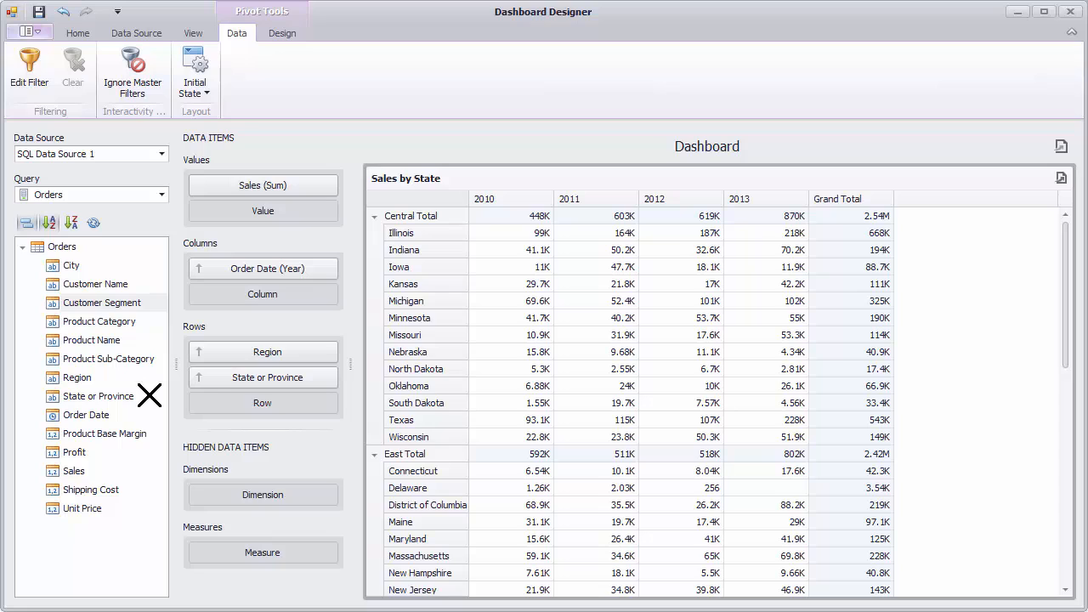
mouse_move(306, 377)
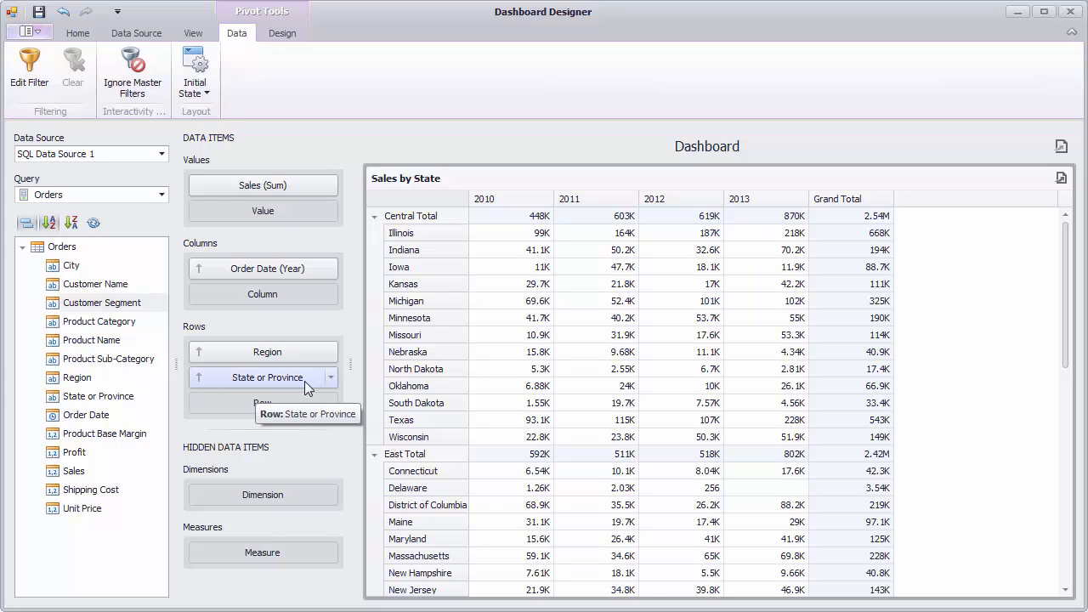
click(330, 376)
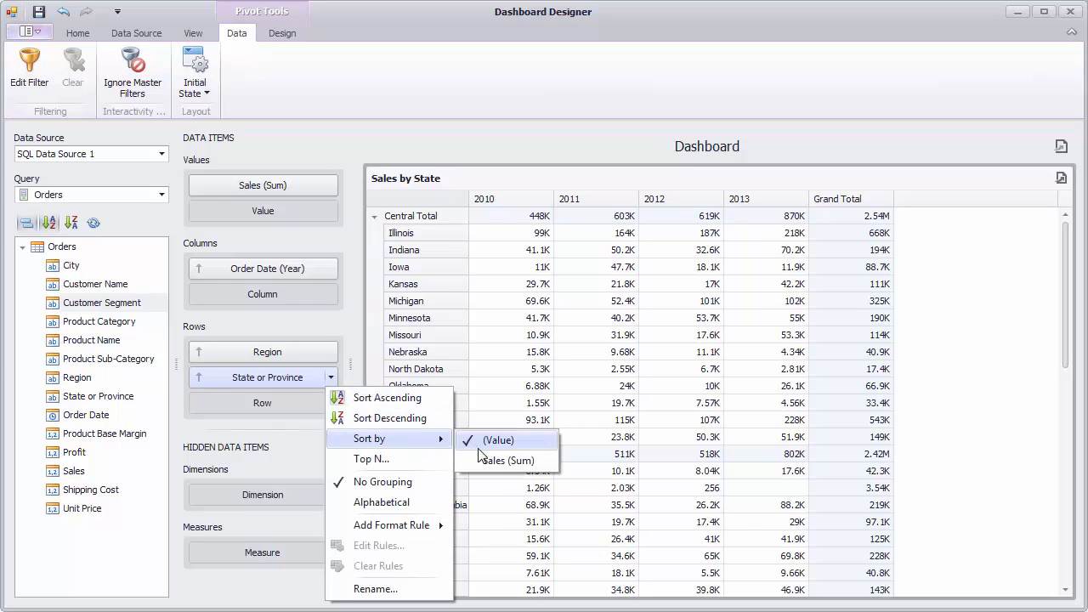
click(509, 460)
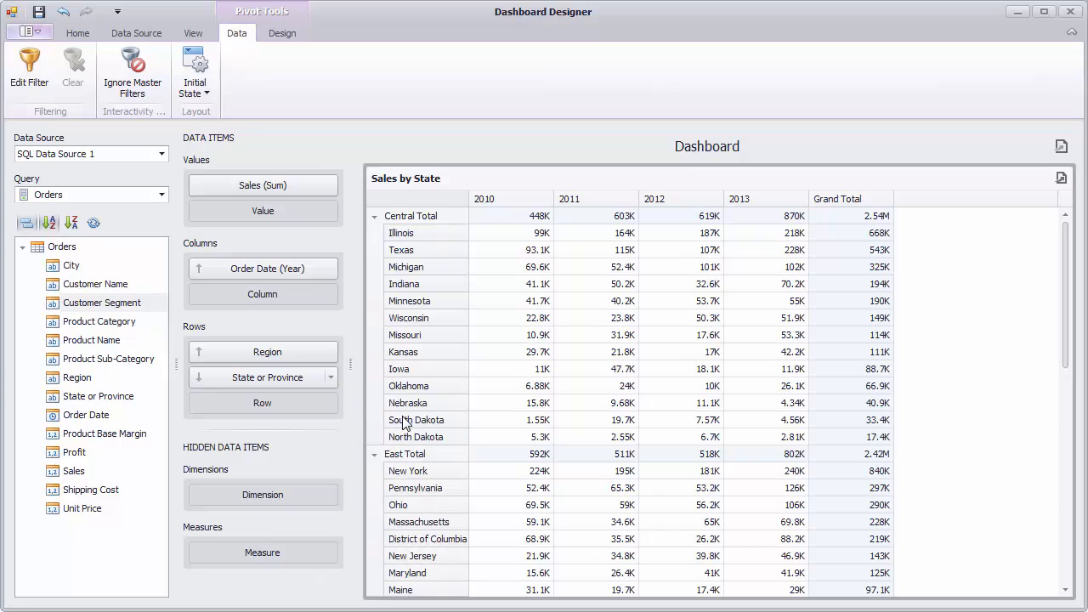
mouse_move(527, 243)
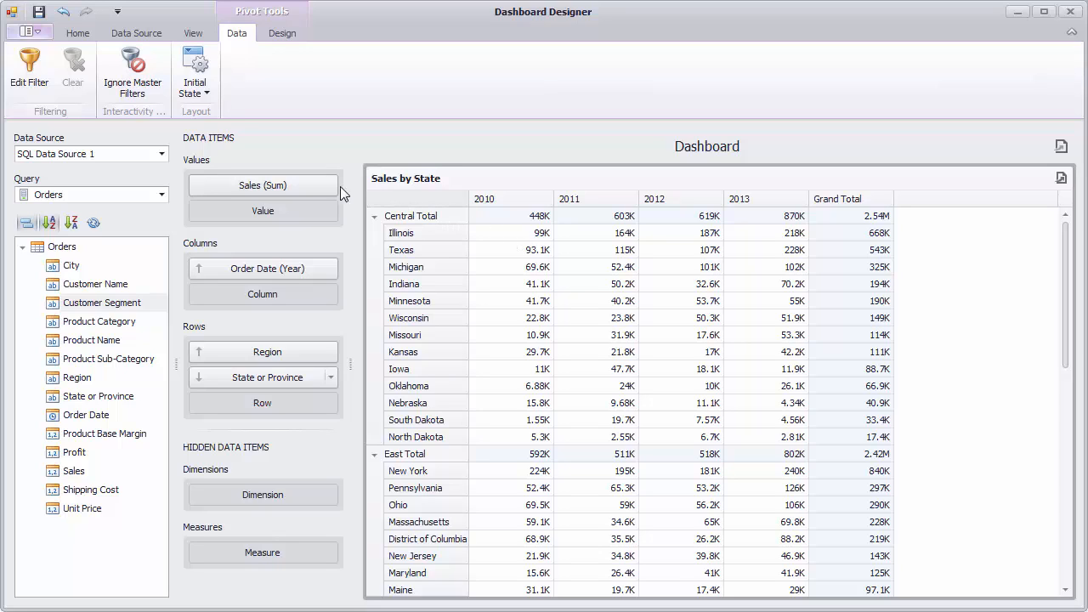
Step: Add a Gradient Ranges rule on Sales with Intersection mode Last level for state cells
click(330, 184)
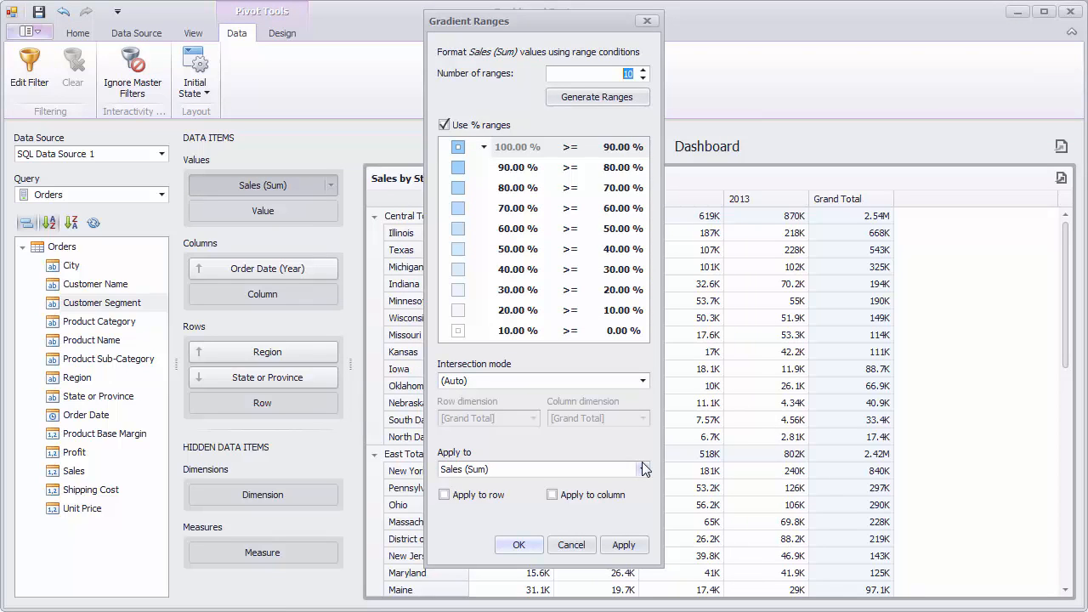
click(641, 380)
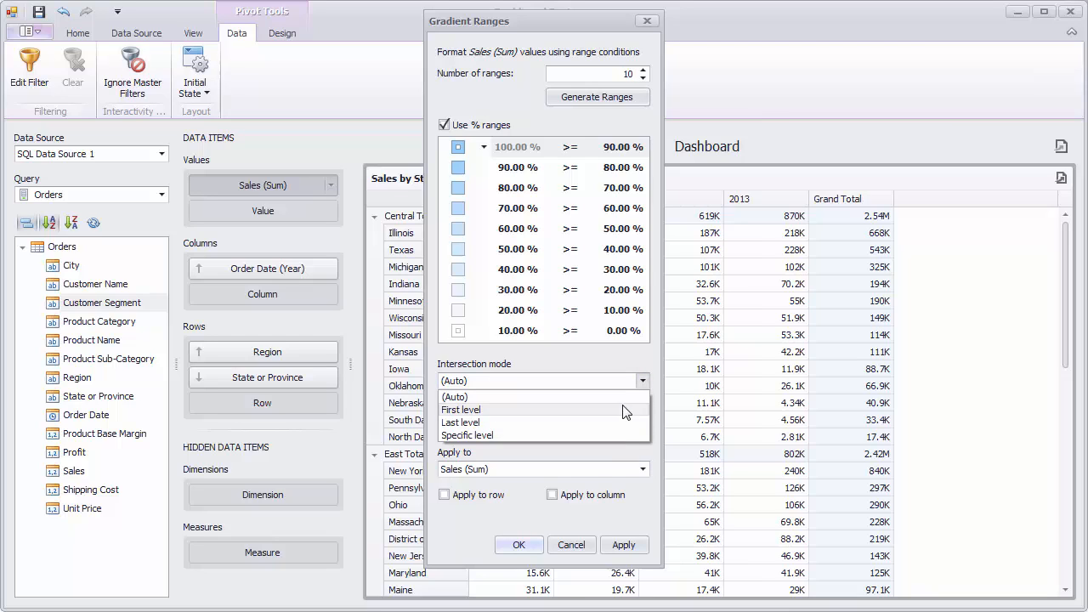
click(461, 421)
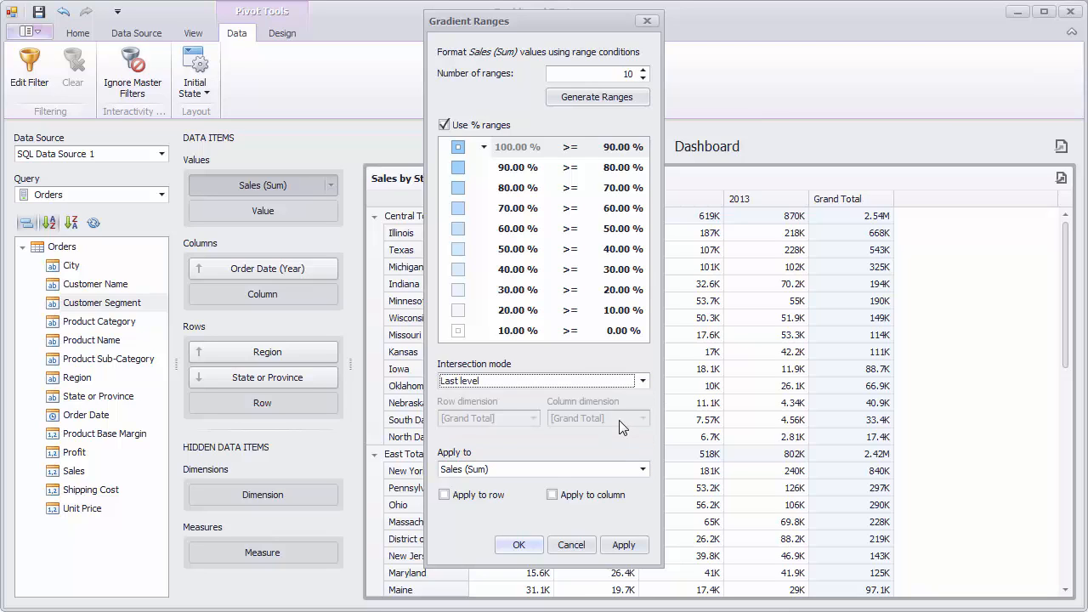
click(519, 544)
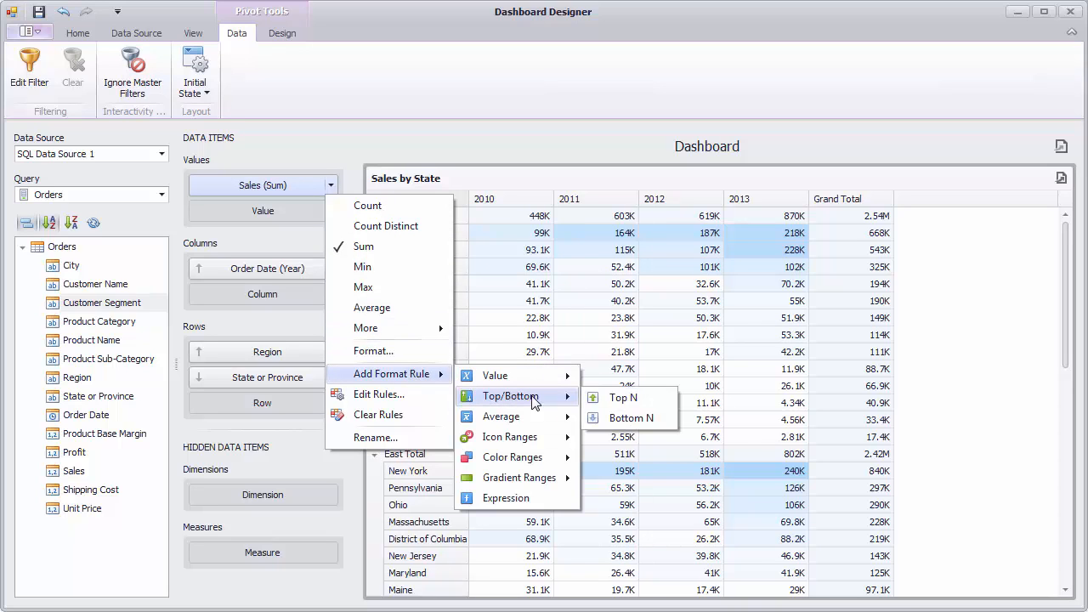
Step: Add a Top N rule (N=5) by State or Province marking top states with green check icons
click(623, 397)
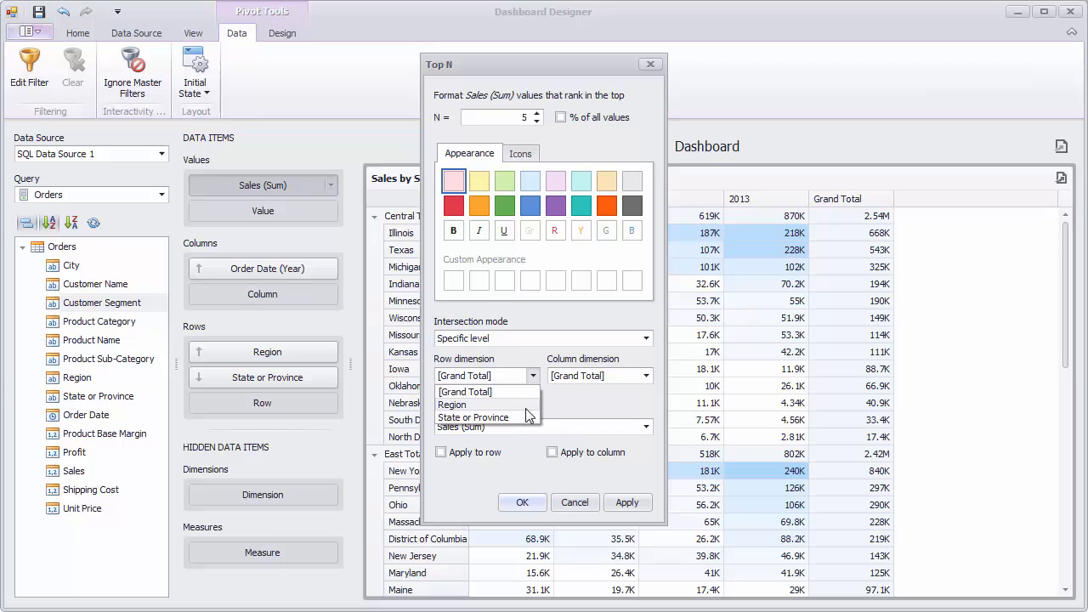
click(473, 417)
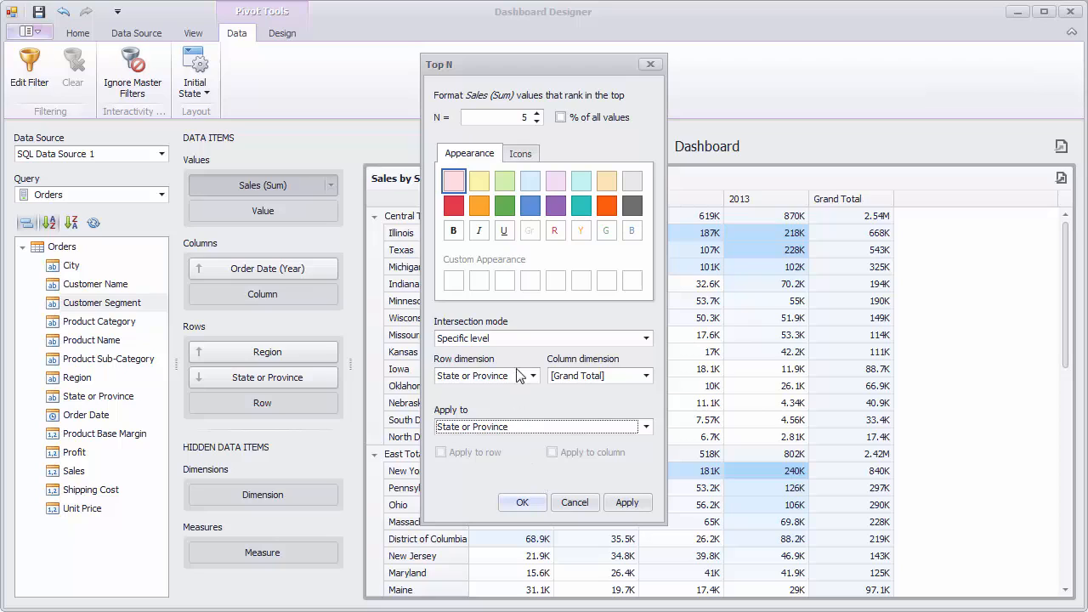
click(520, 153)
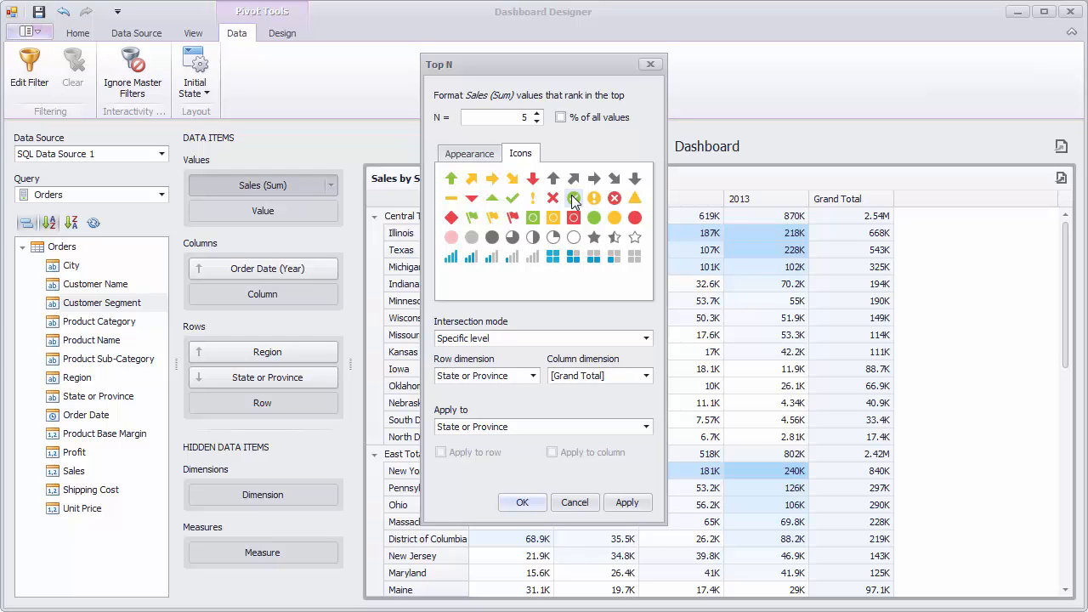
click(522, 501)
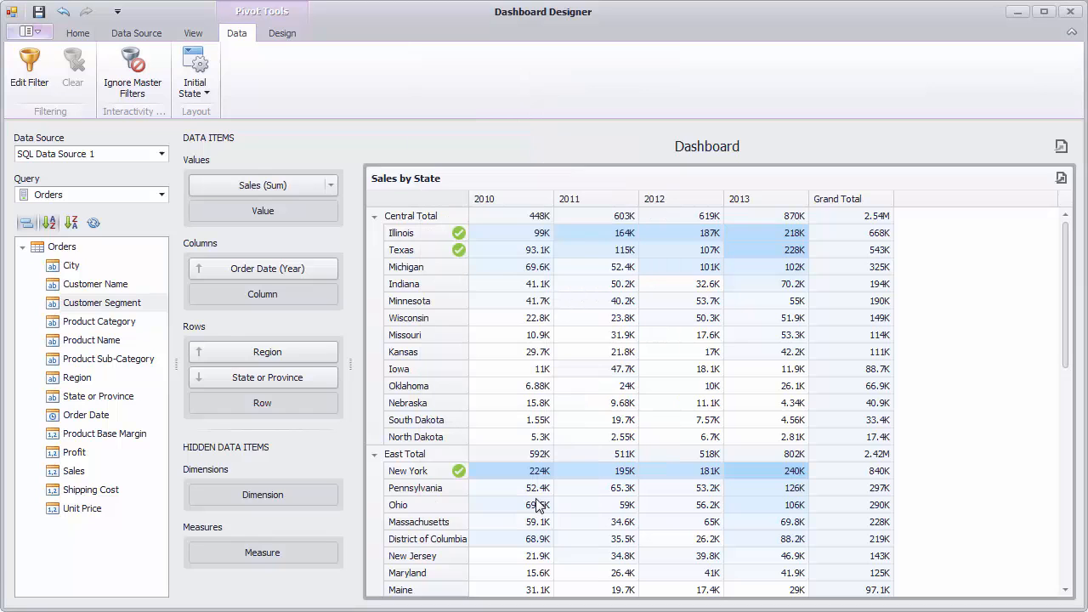
mouse_move(1068, 297)
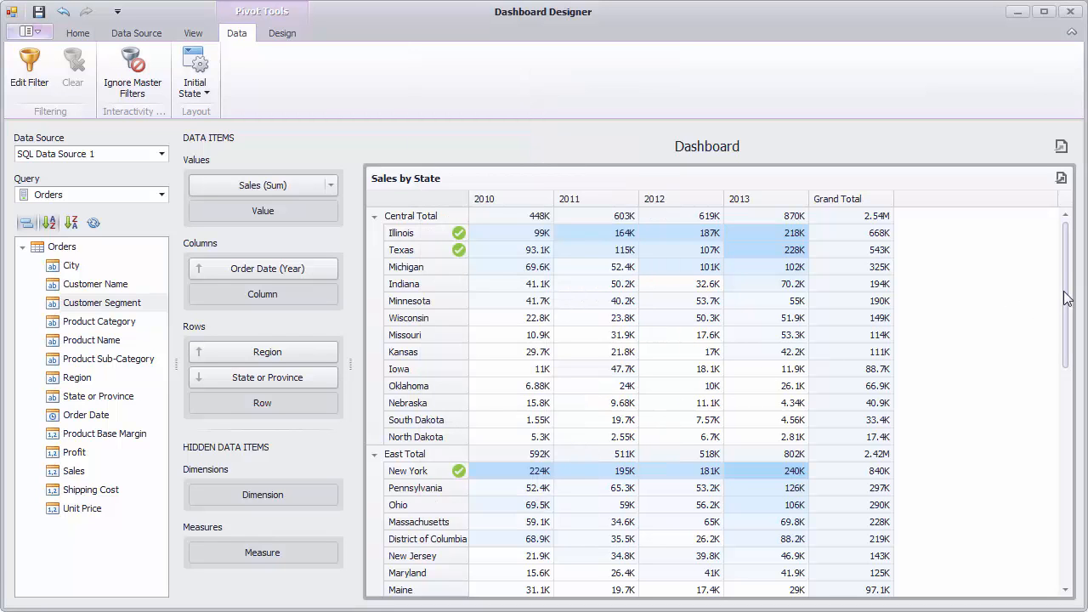
scroll(down, 3)
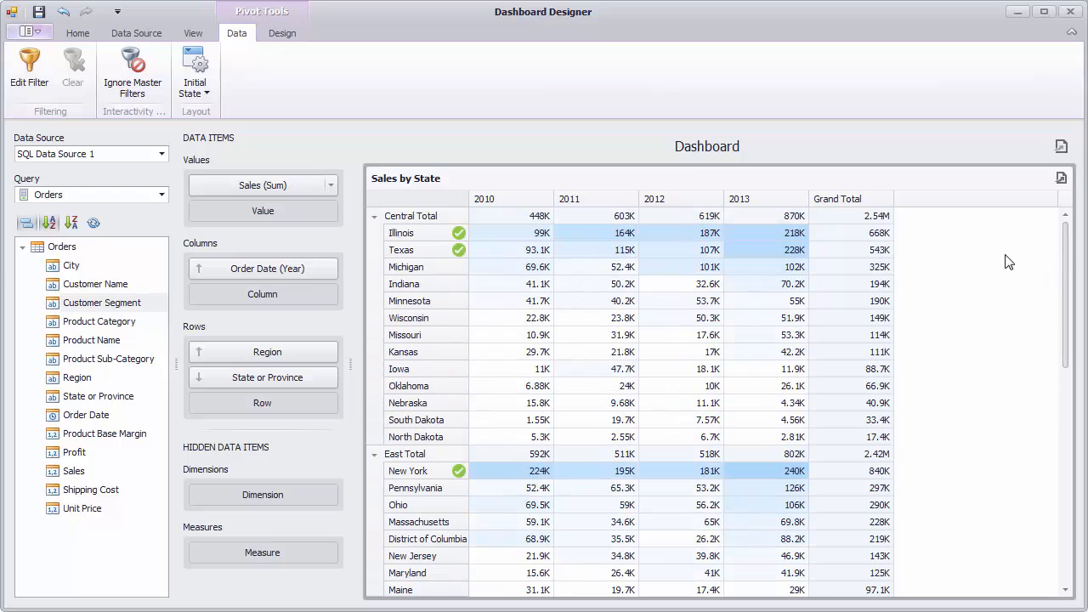
right_click(705, 184)
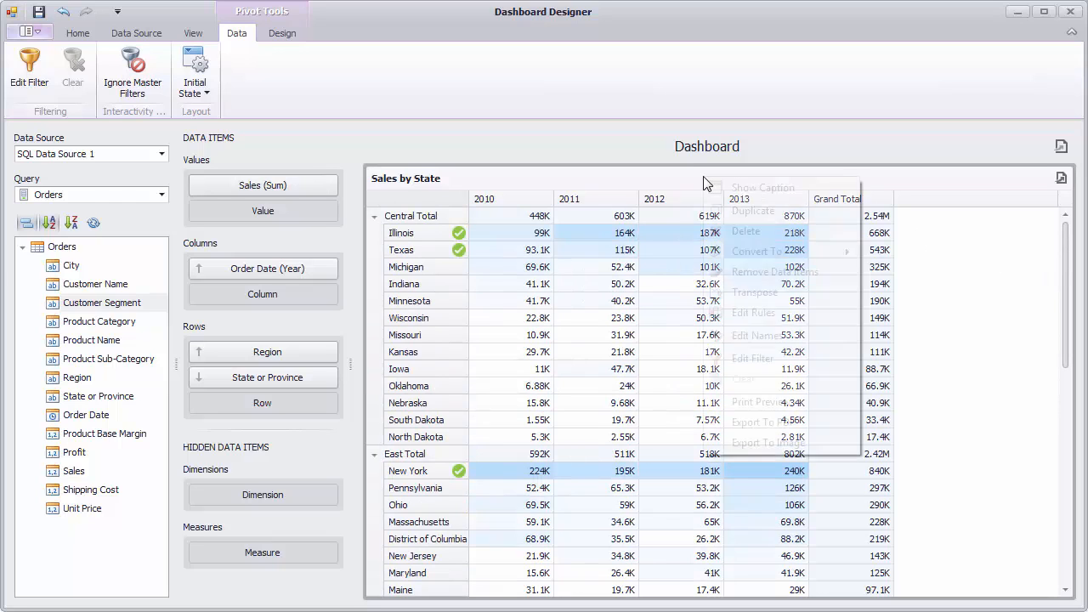
click(760, 402)
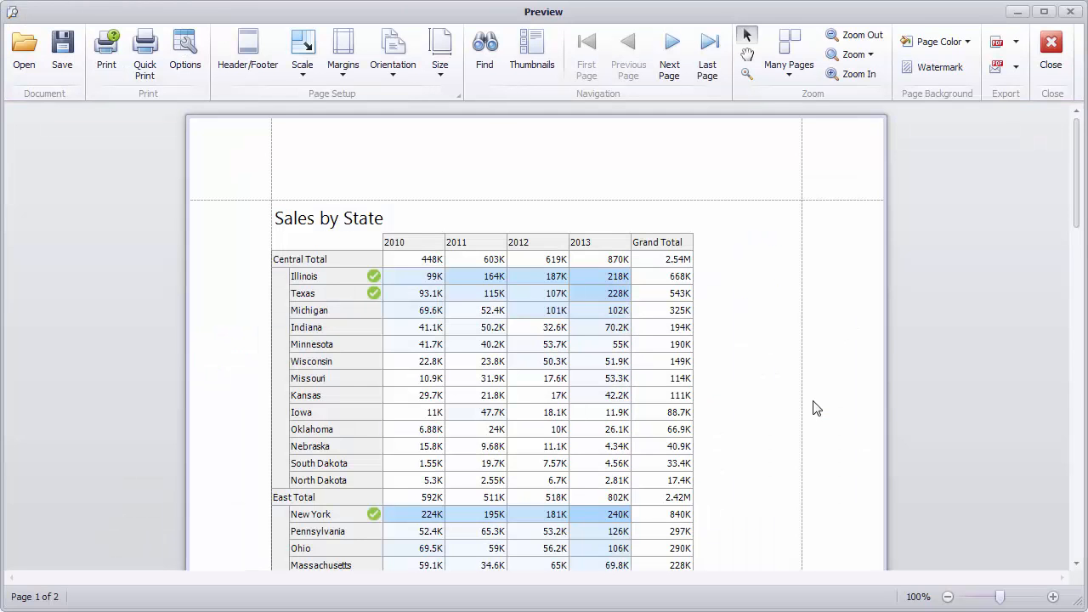
scroll(down, 3)
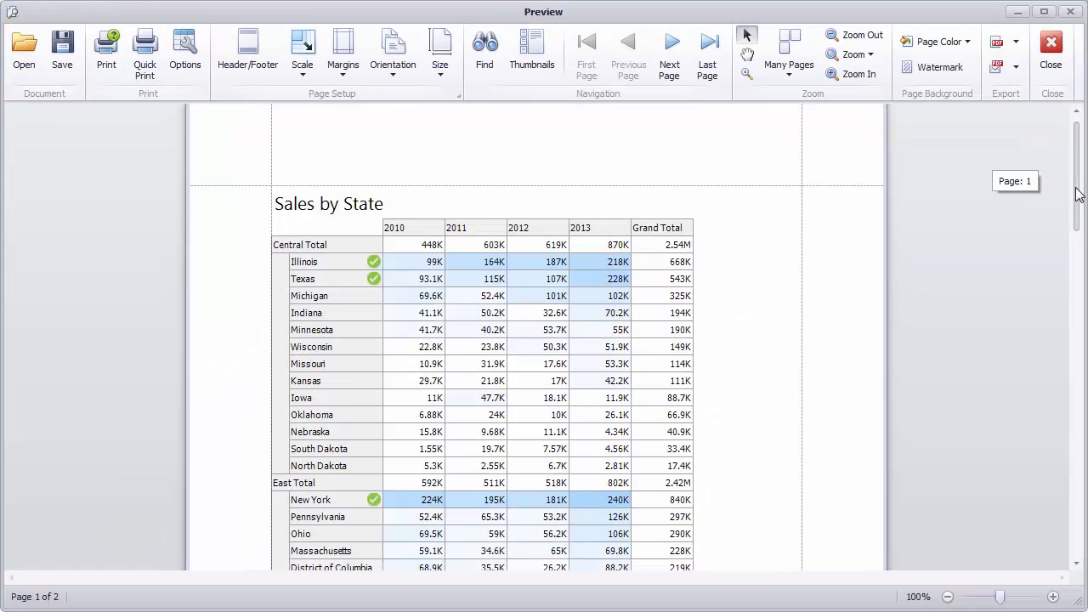
scroll(down, 3)
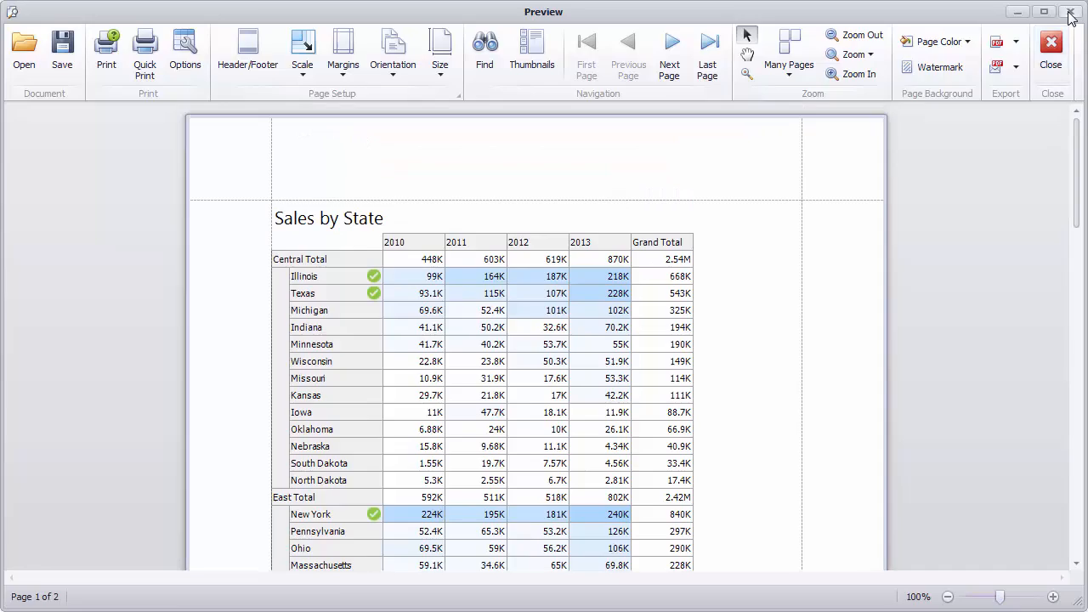
click(1070, 16)
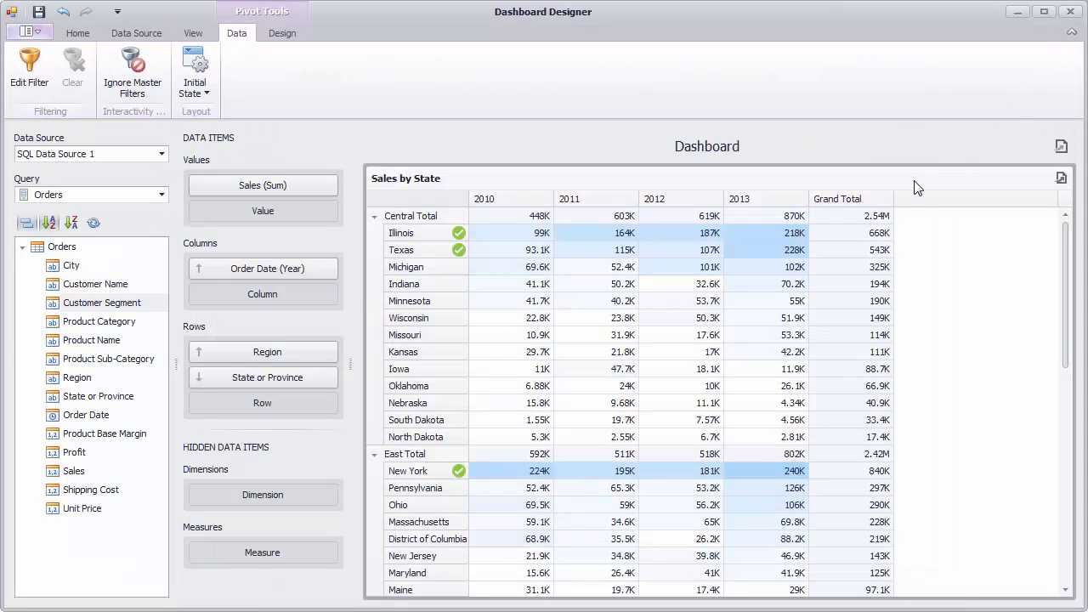
mouse_move(584, 128)
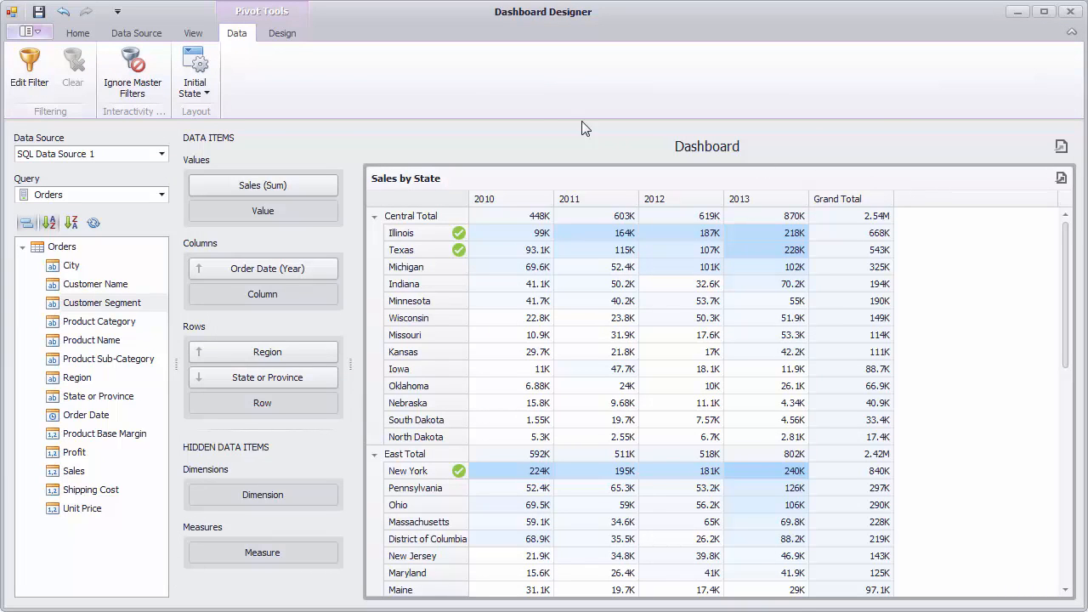
Step: Add a List Box filter element to the dashboard beside the pivot
click(77, 33)
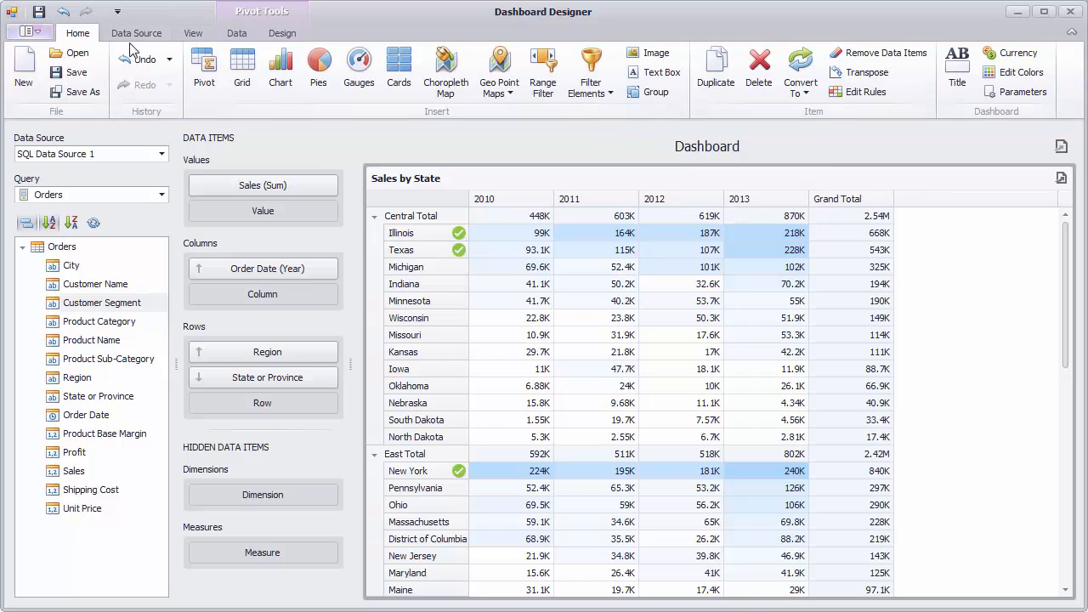
click(589, 72)
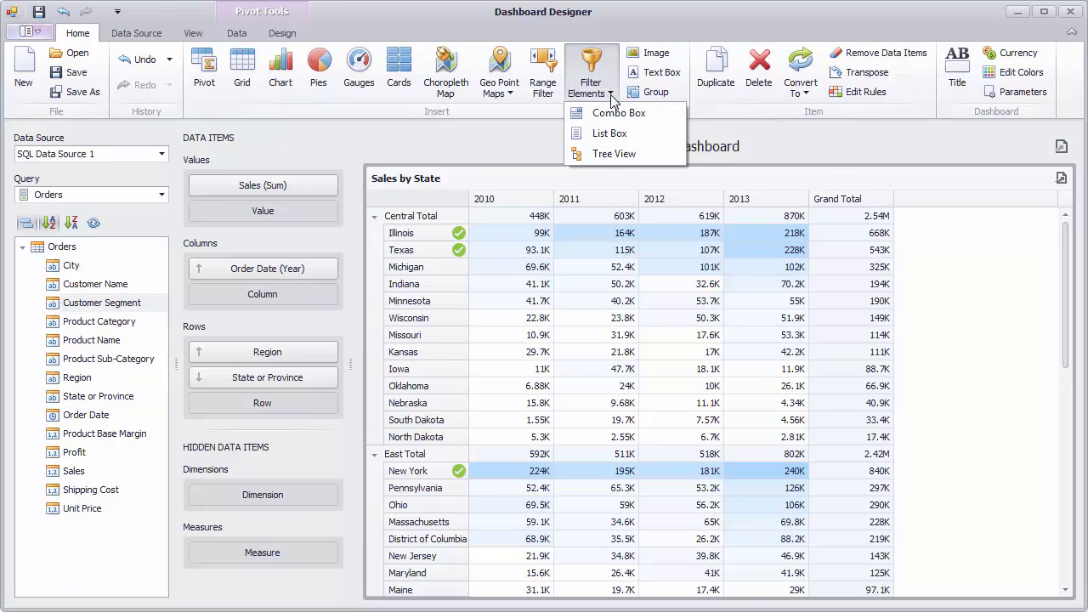
click(609, 133)
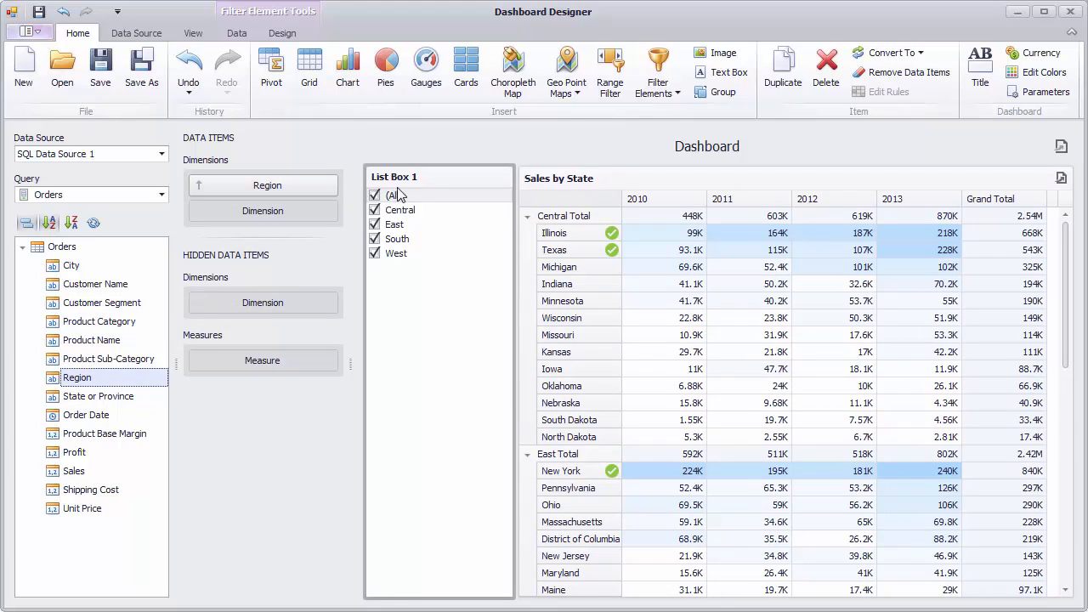
Step: Rename the new list box to 'Region'
double_click(393, 176)
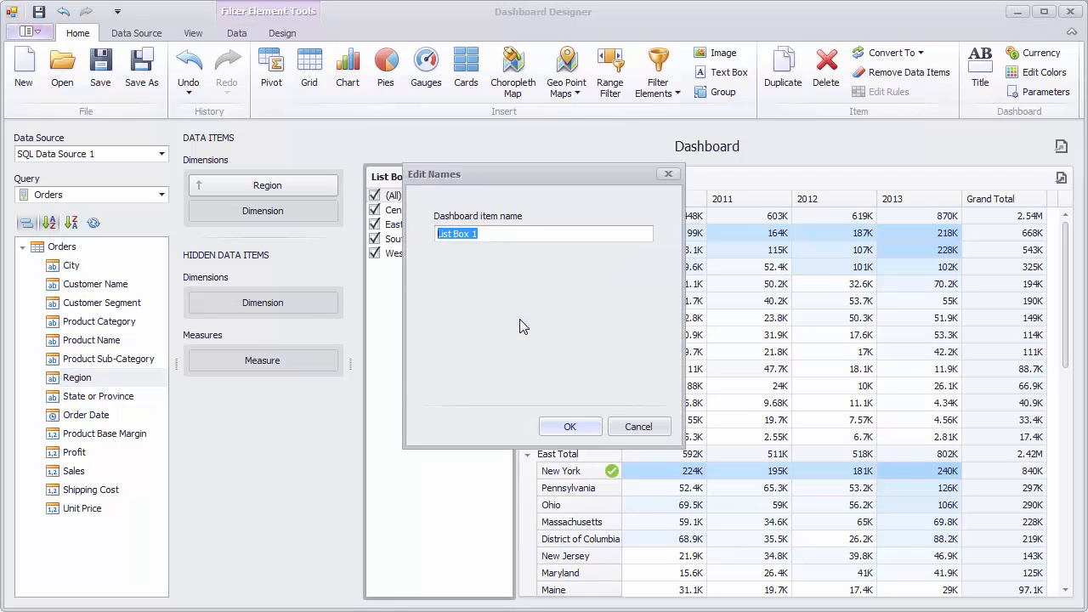
text(Region)
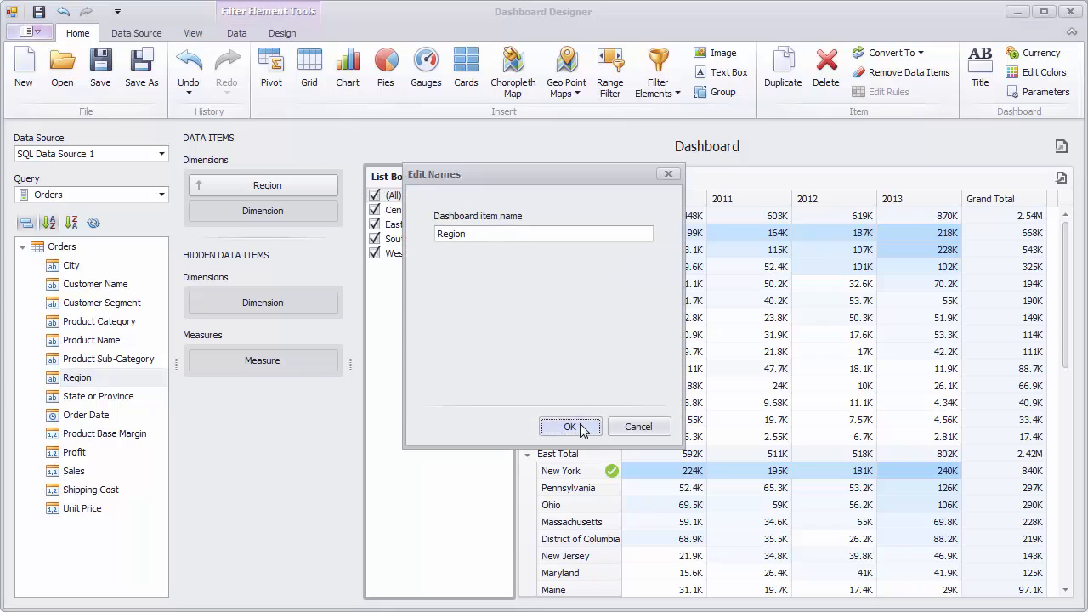
click(569, 426)
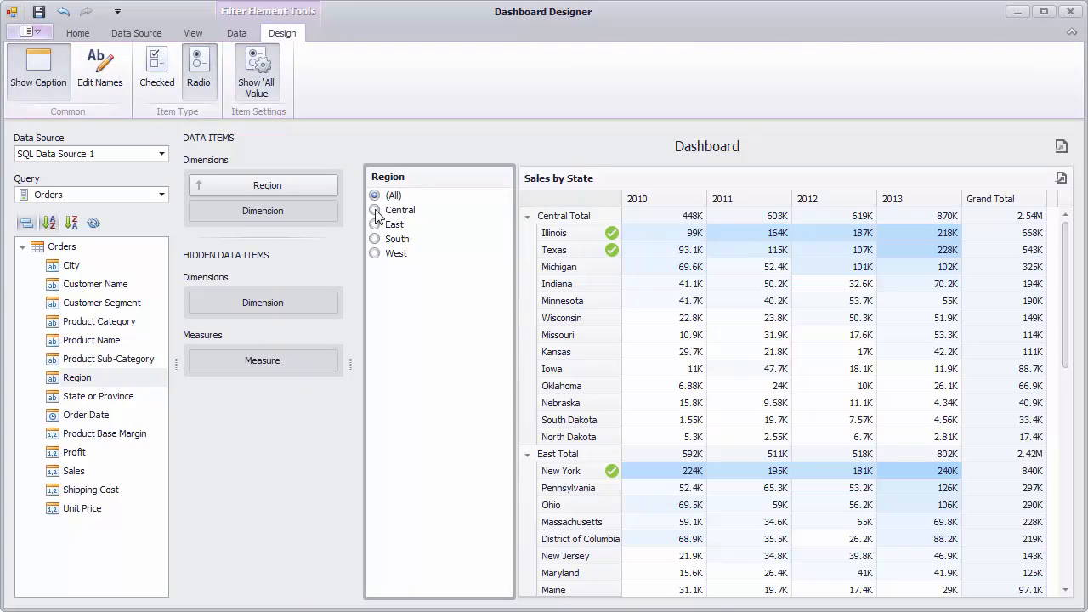
Step: Select South, then West in the Region radio list to filter the pivot to West states
click(374, 239)
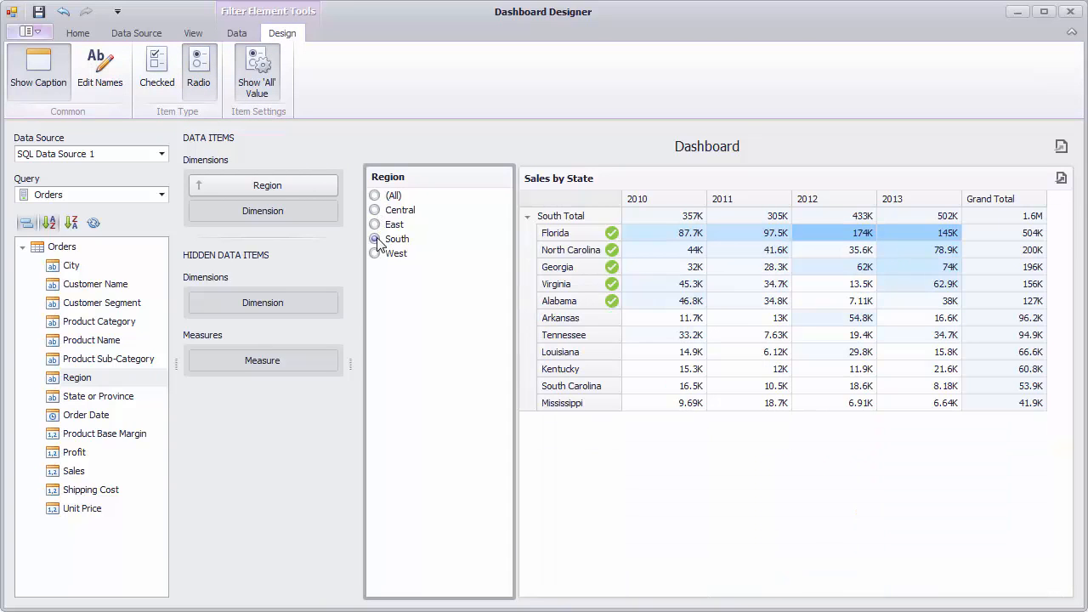
click(375, 253)
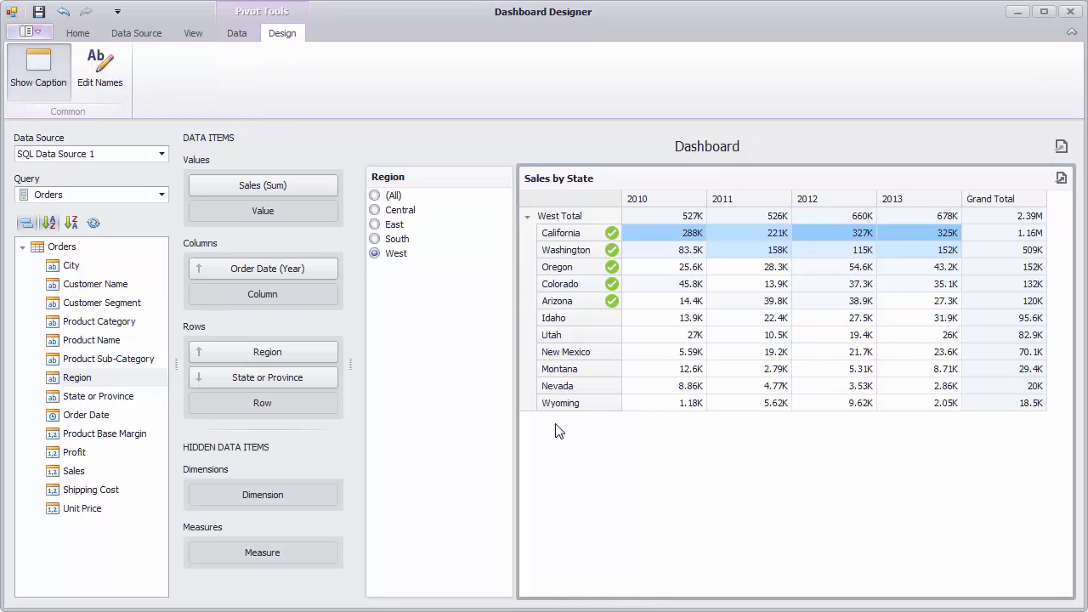
click(237, 33)
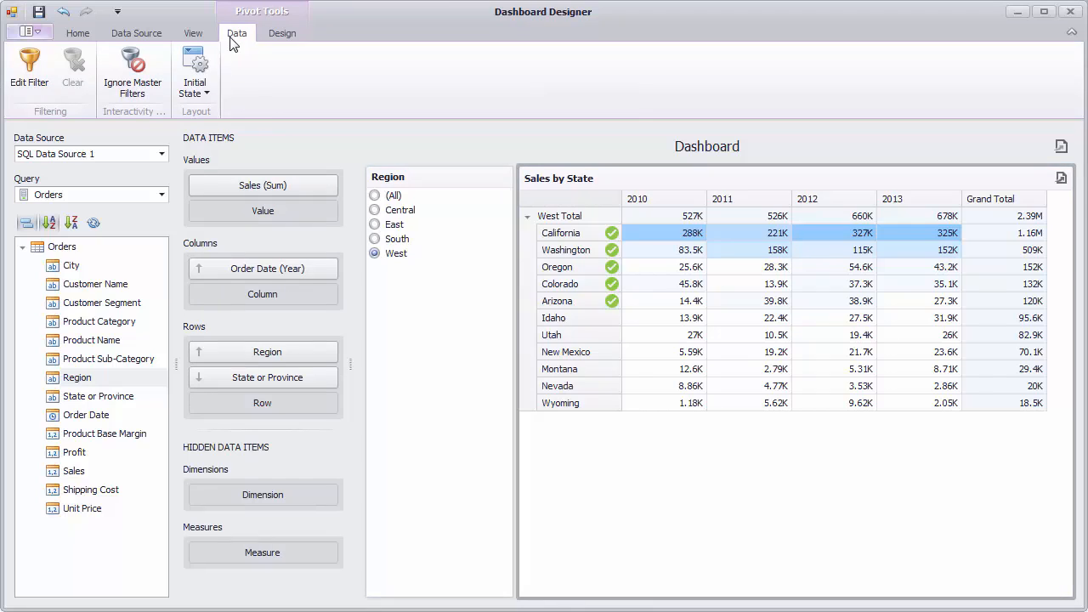